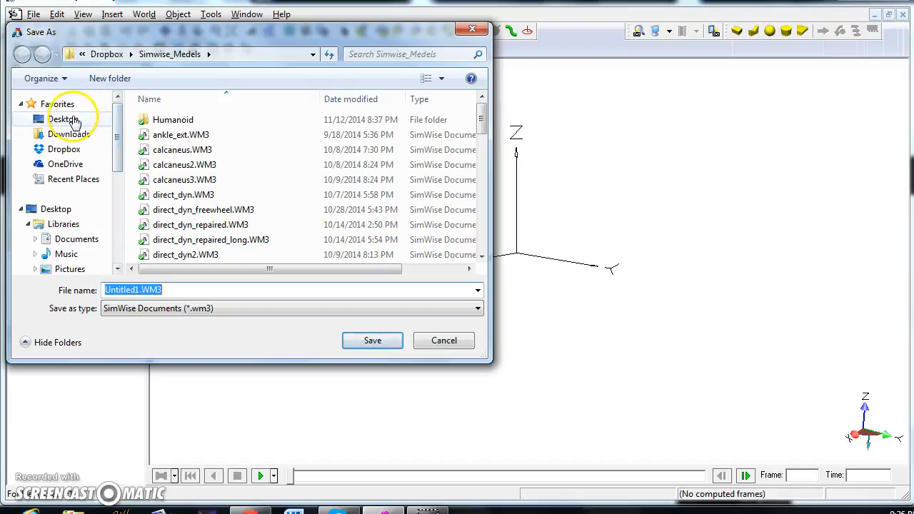
Step: Save the model to the Desktop as four_bar_mechanism_F15.WM3, correcting the misspelled 'for_bar'
click(63, 119)
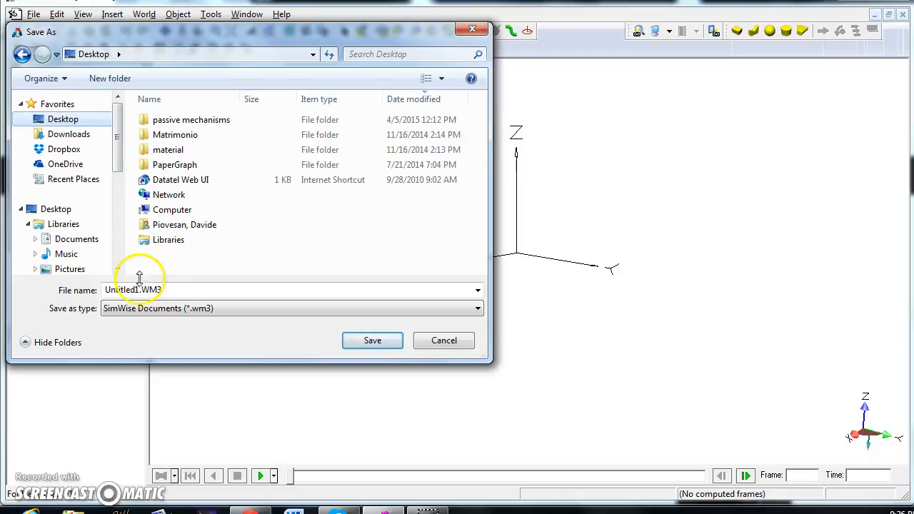
click(132, 288)
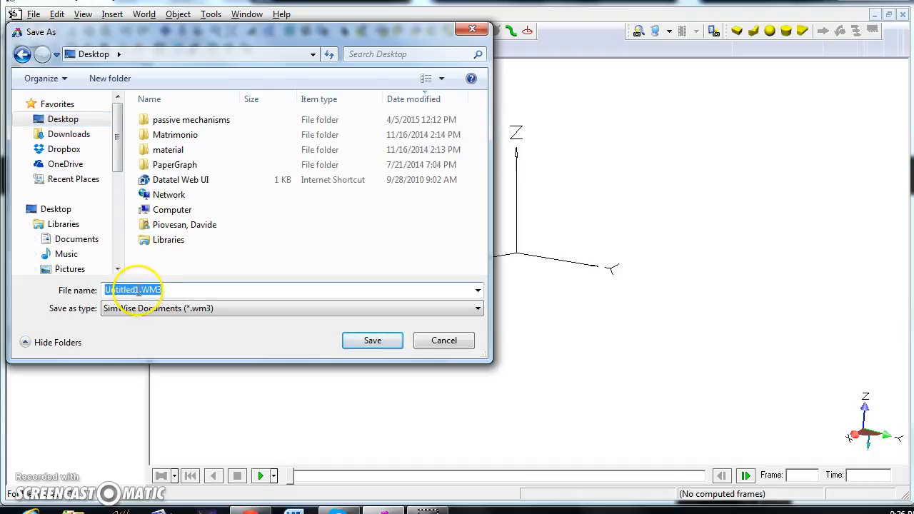
click(139, 291)
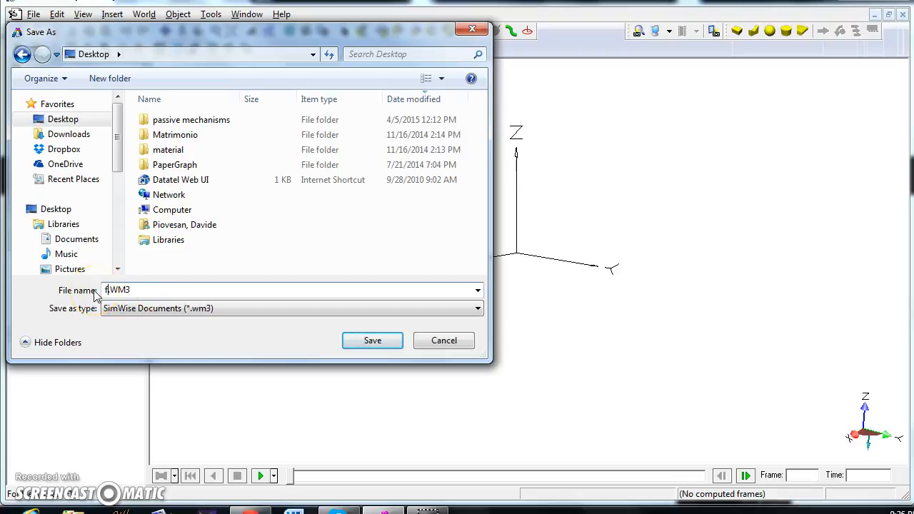
text(for_bar_mechanism_F15)
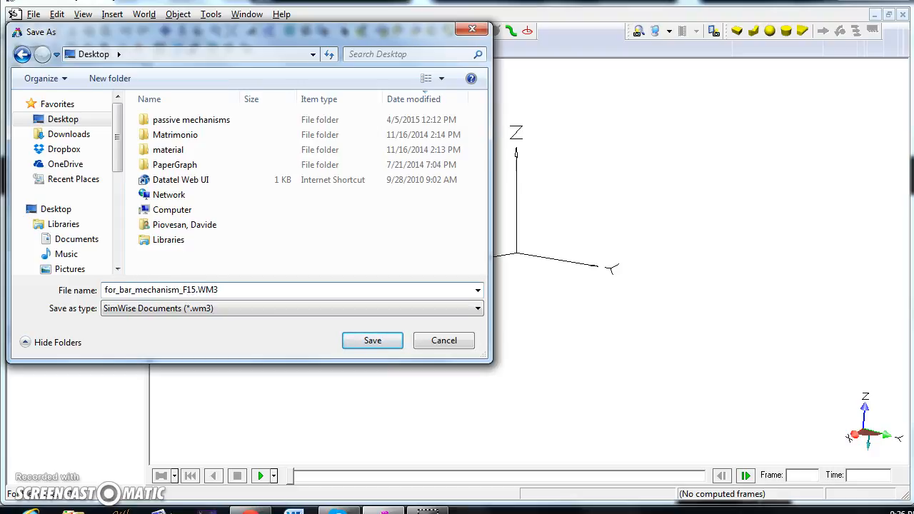
click(129, 290)
text(u)
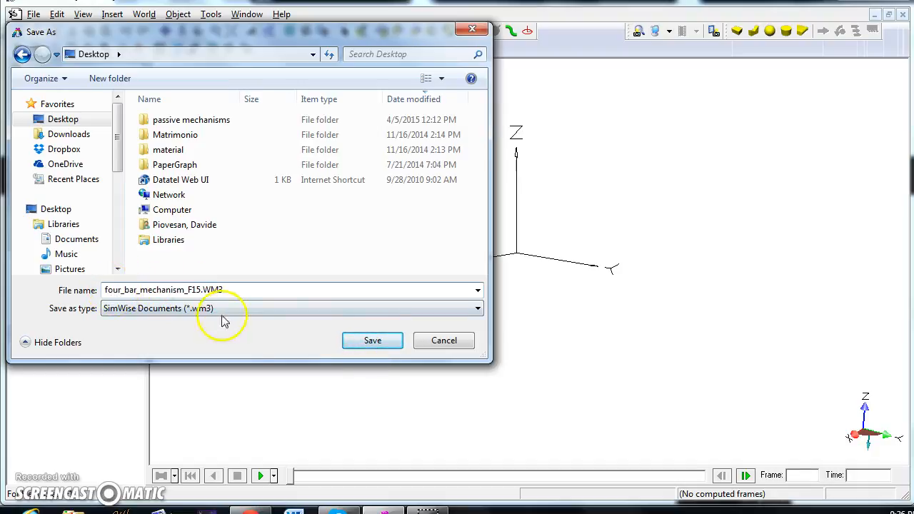
click(371, 340)
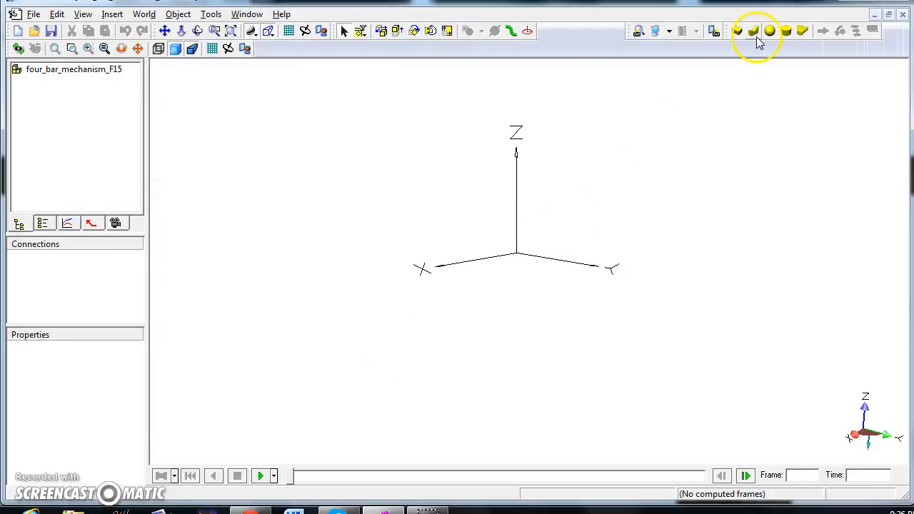
mouse_move(736, 34)
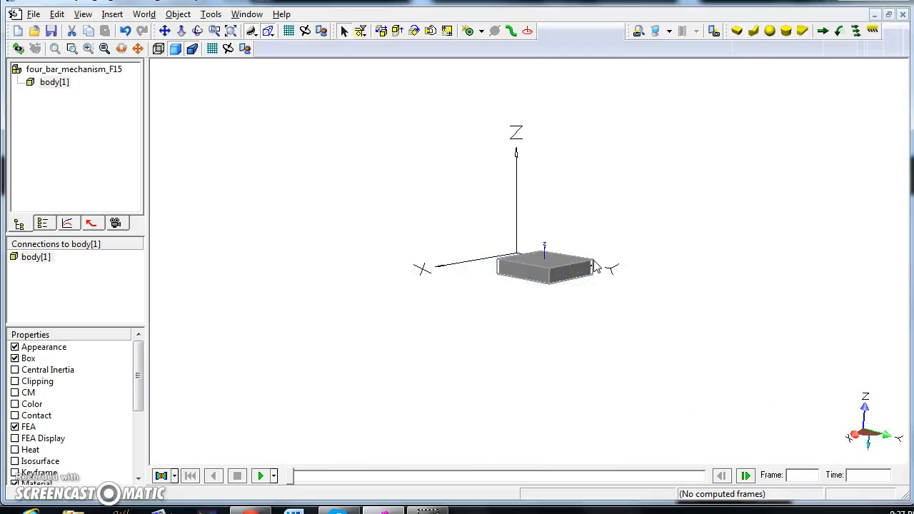
mouse_move(584, 268)
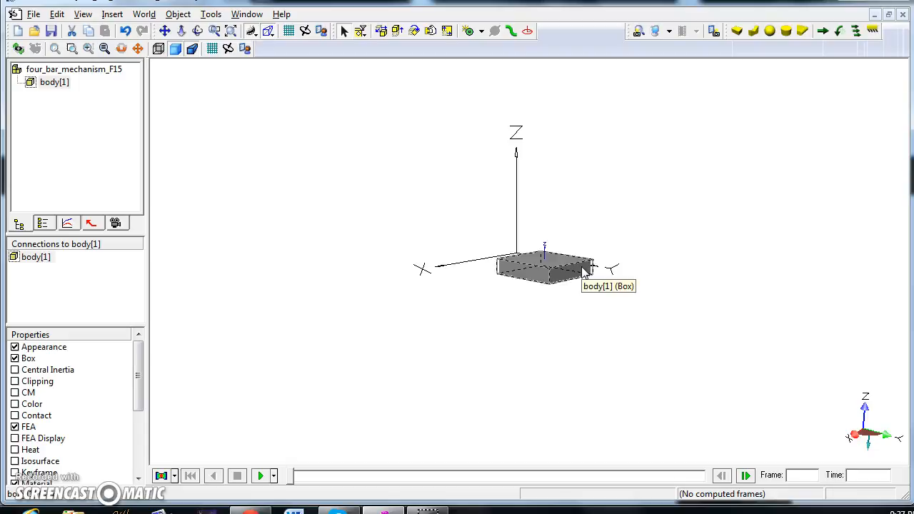
mouse_move(573, 279)
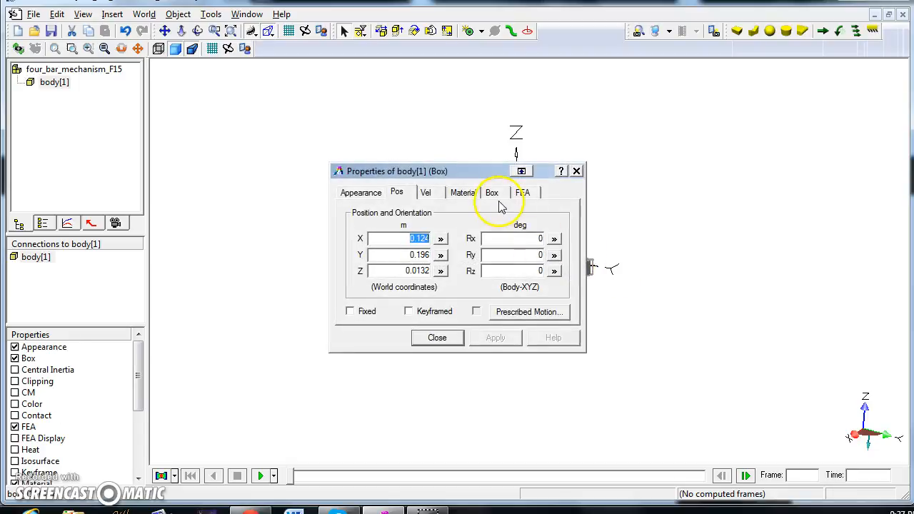
Step: Review the new box body[1]'s dimensions in its properties and close without changes
click(492, 191)
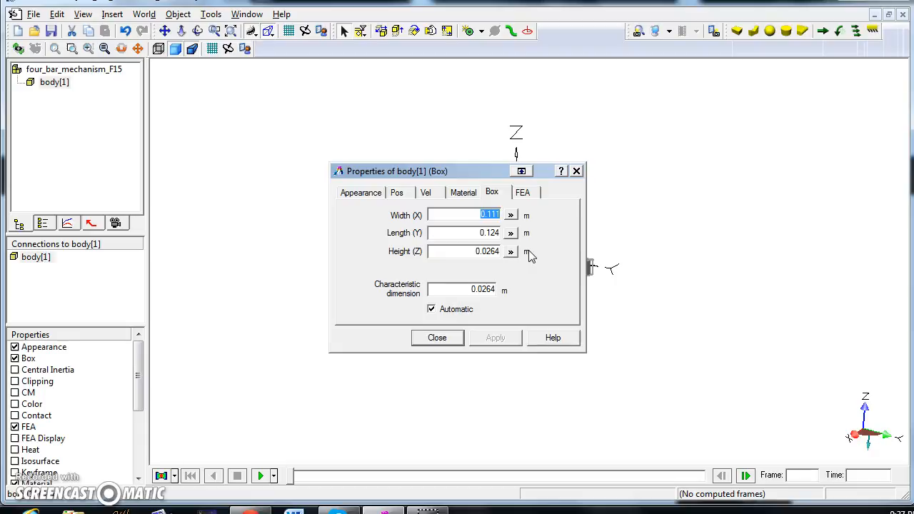
click(437, 337)
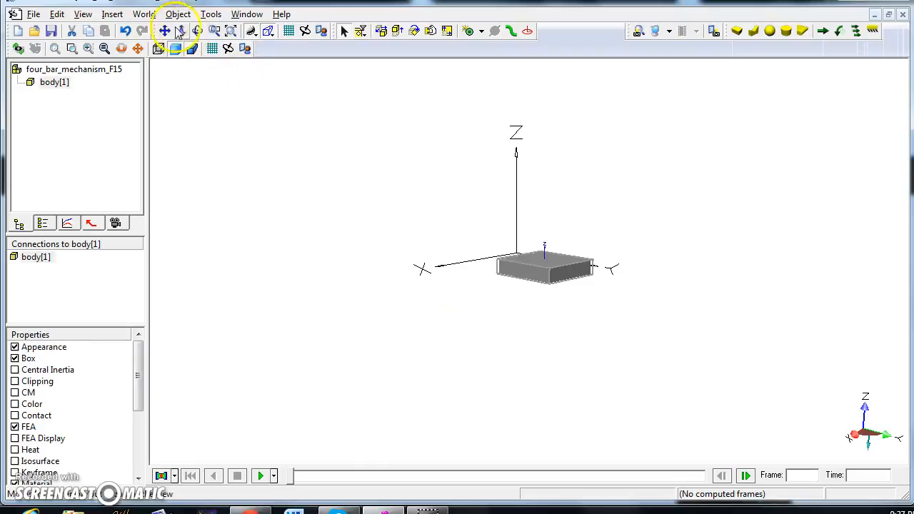
Step: Set the World Display Settings distance unit to mm (Custom unit system)
click(143, 14)
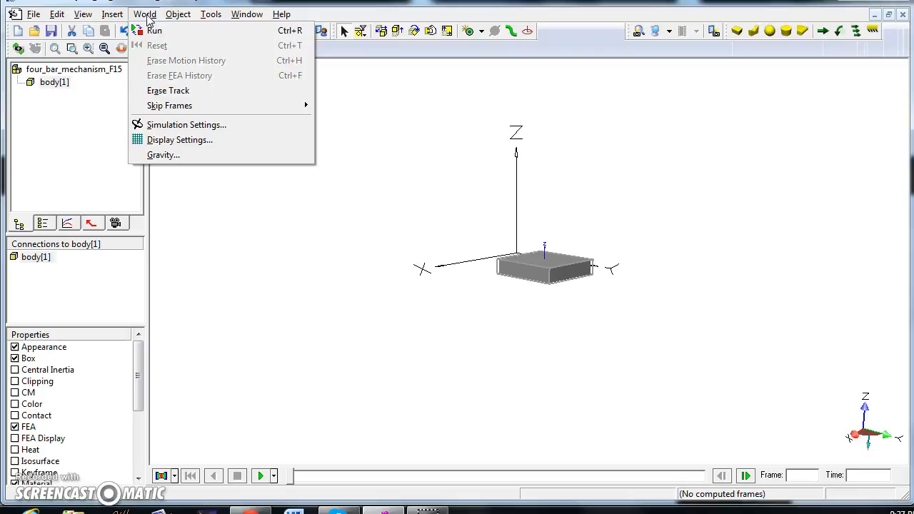
mouse_move(180, 139)
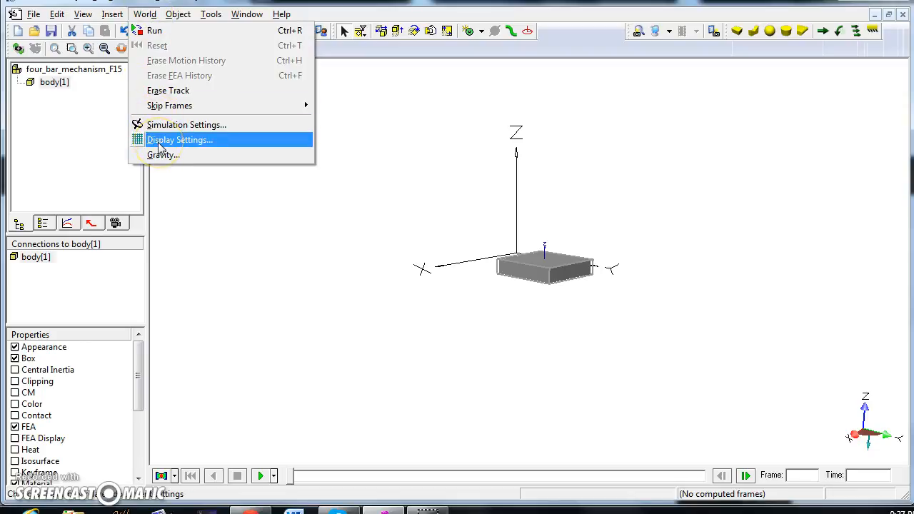
click(180, 140)
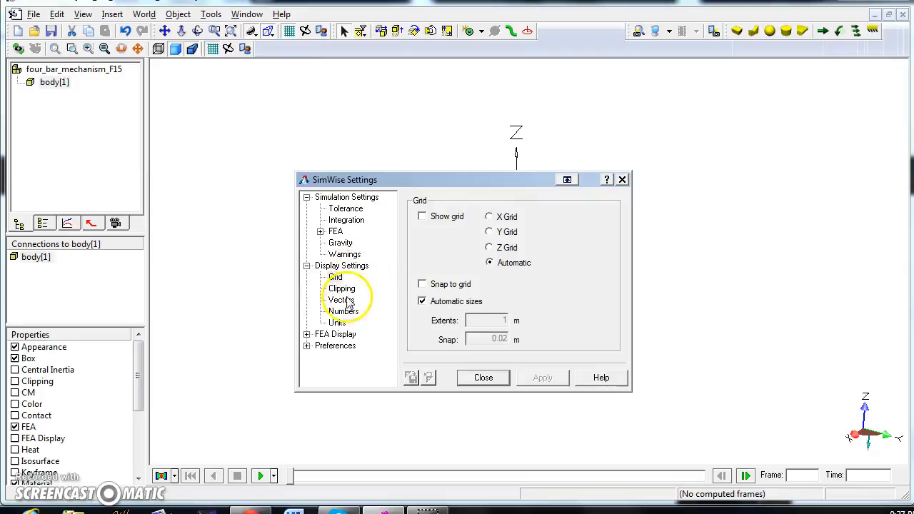
click(336, 323)
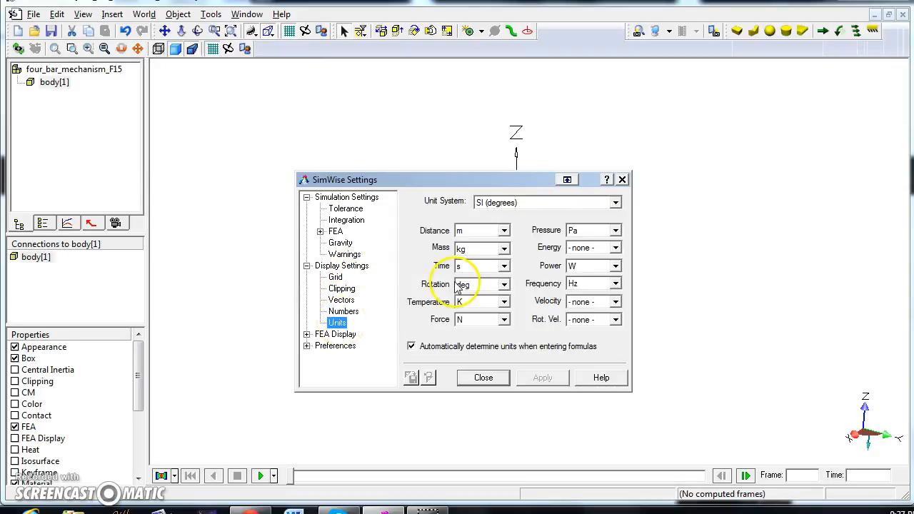
click(503, 230)
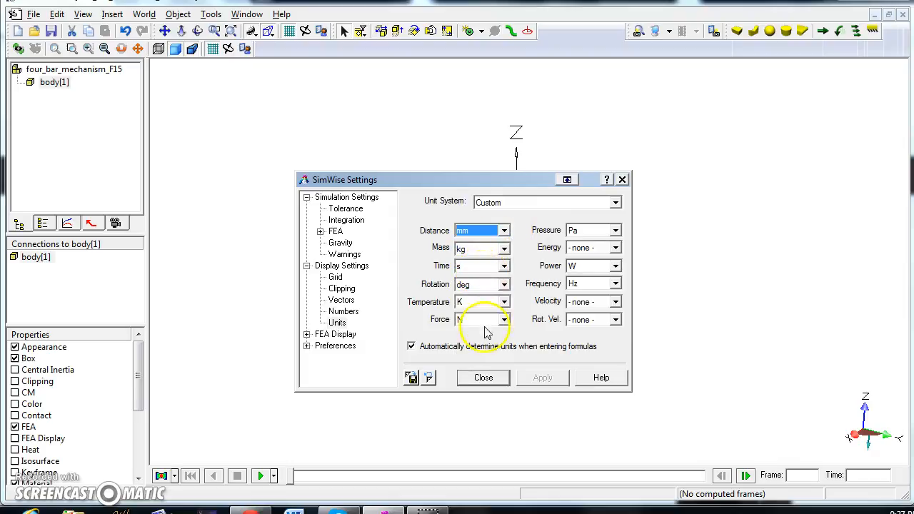
click(482, 377)
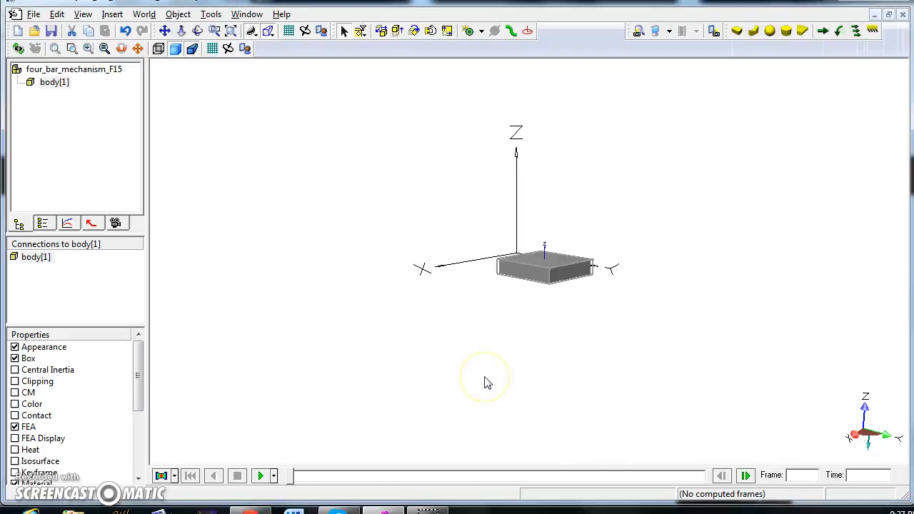
Step: Apply box dimensions of width 10, length 30 and height 50 mm
click(554, 270)
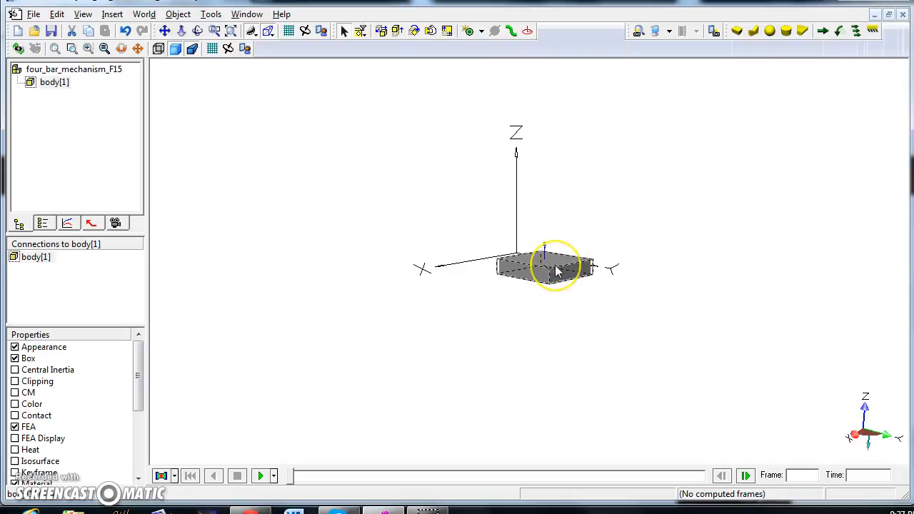
double_click(555, 267)
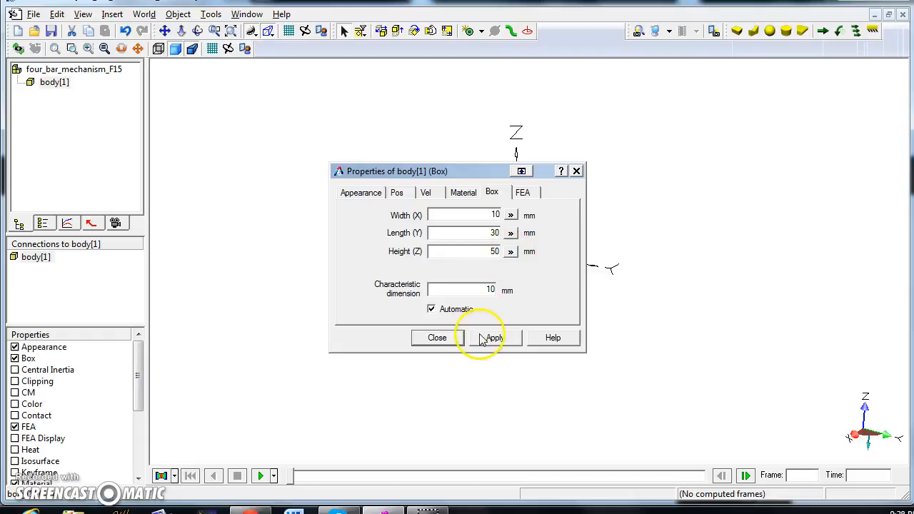
click(436, 337)
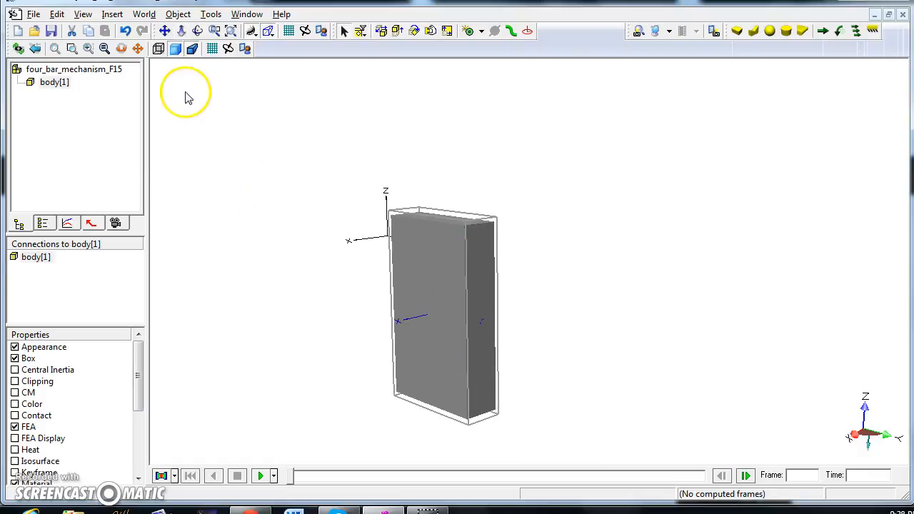
mouse_move(177, 48)
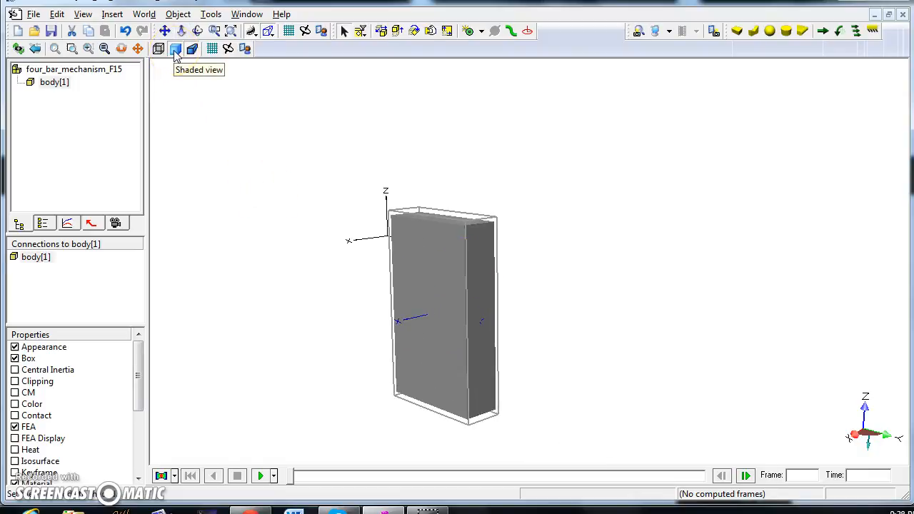
mouse_move(192, 48)
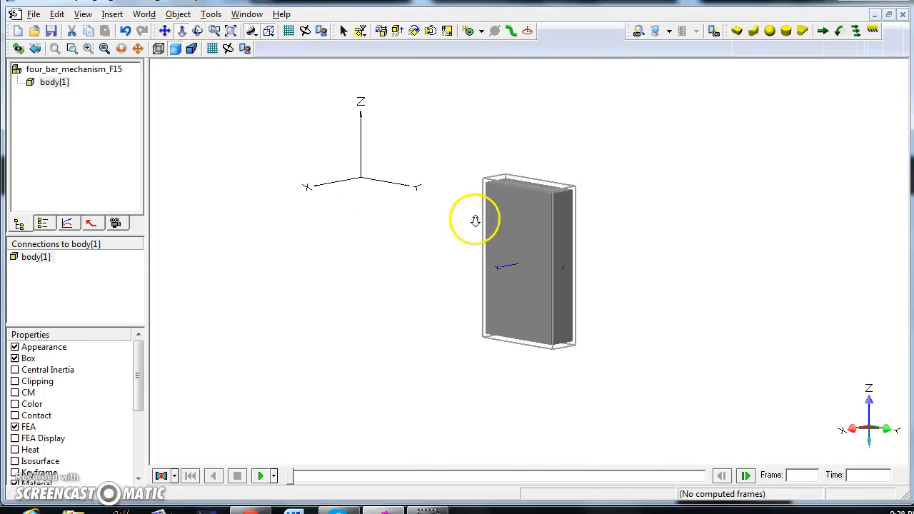
mouse_move(303, 100)
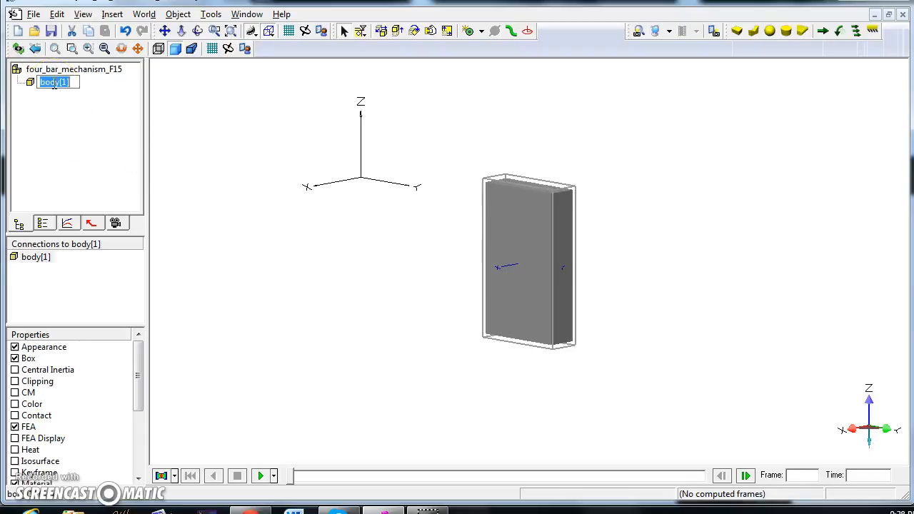
Step: Rename body[1] to base in the object tree
text(base)
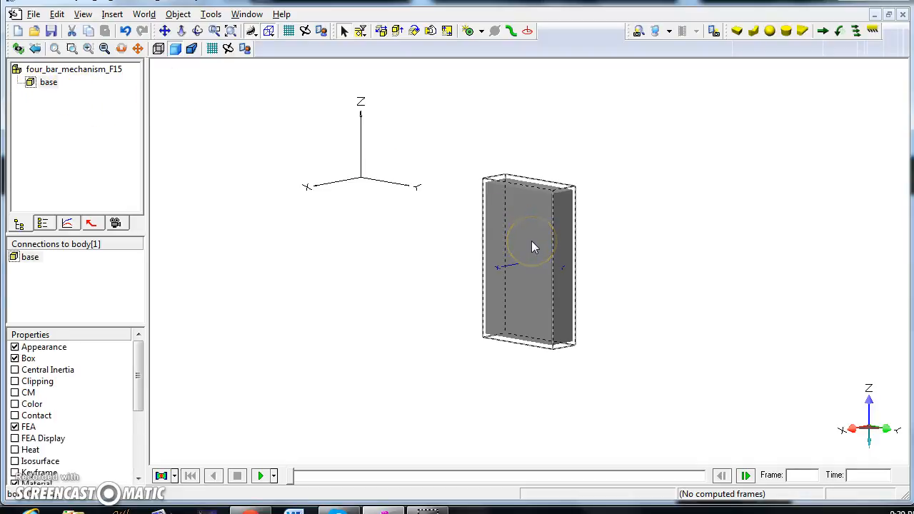
Step: Check the base body's World Pos values are zero and close its properties
double_click(532, 246)
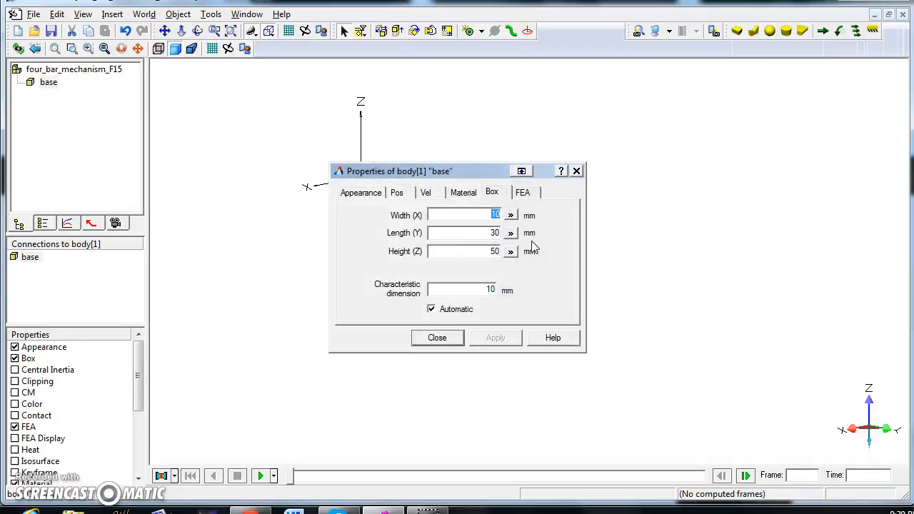
mouse_move(193, 351)
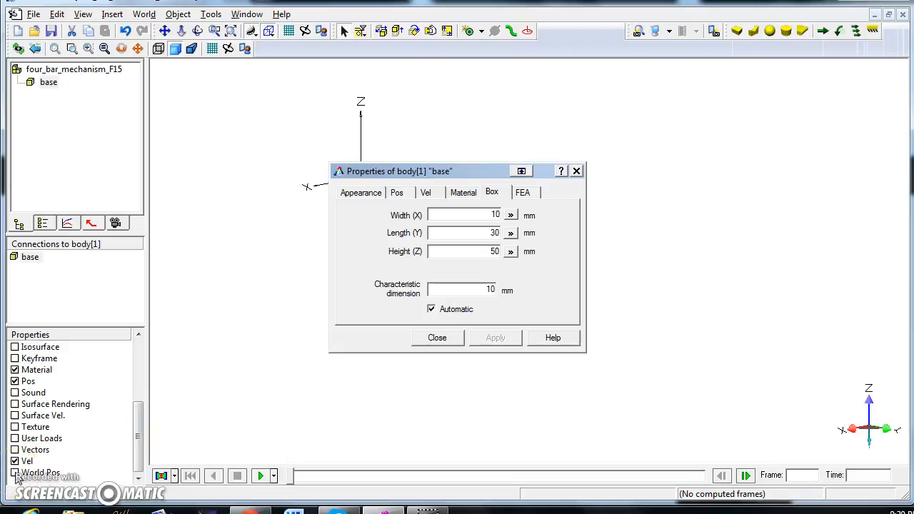
click(513, 191)
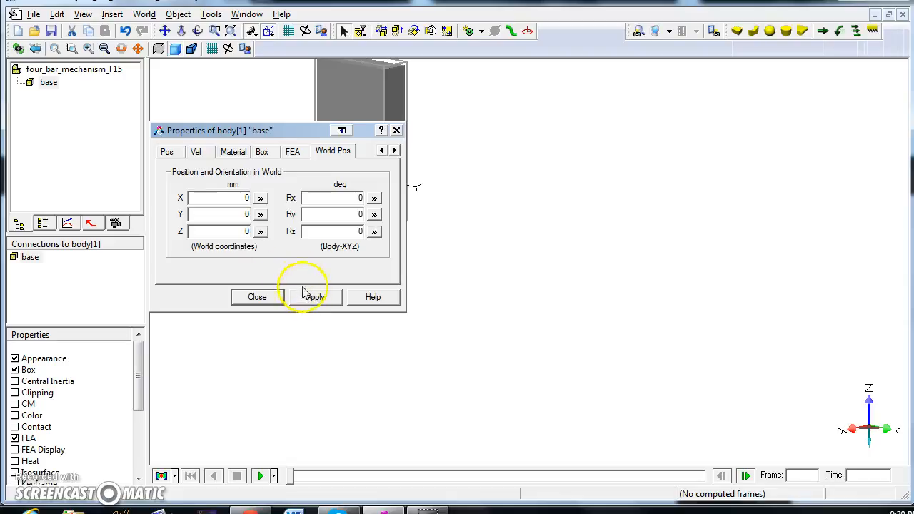
click(317, 295)
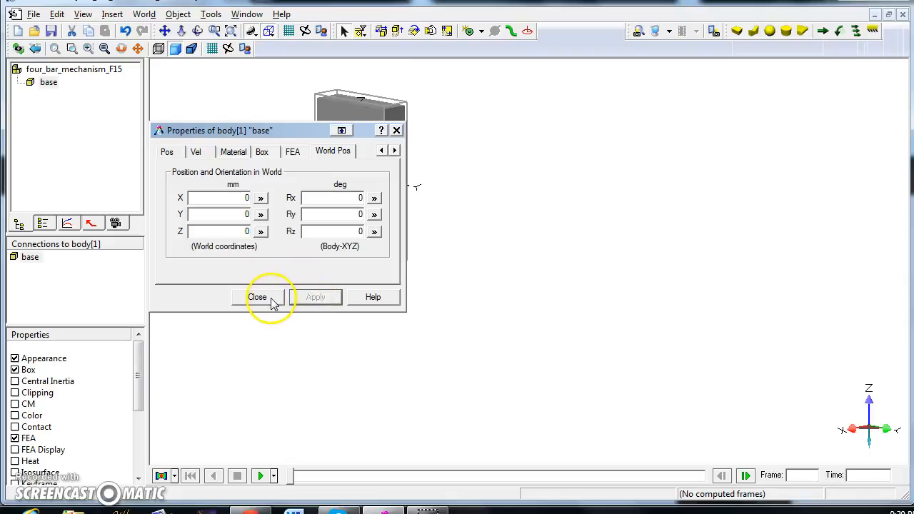
click(257, 297)
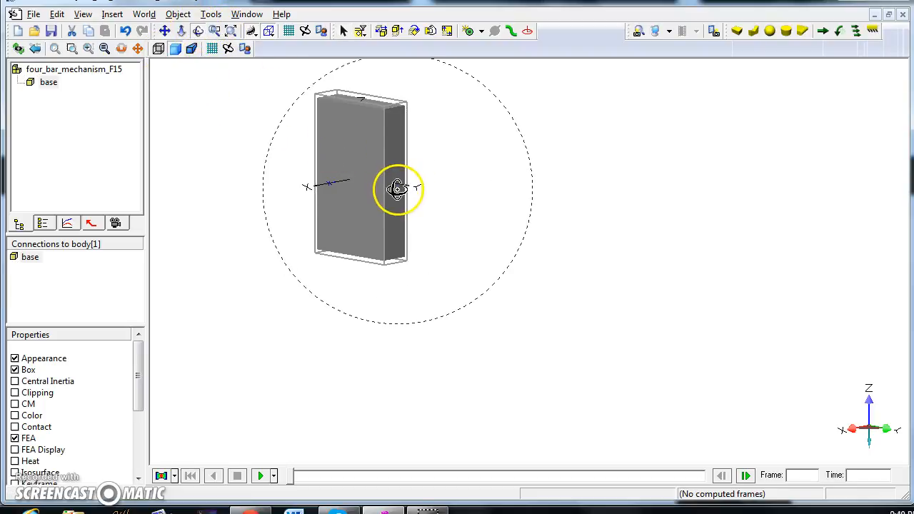
Step: Orbit the 3D view to see the base box from its side
drag(397, 188, 440, 234)
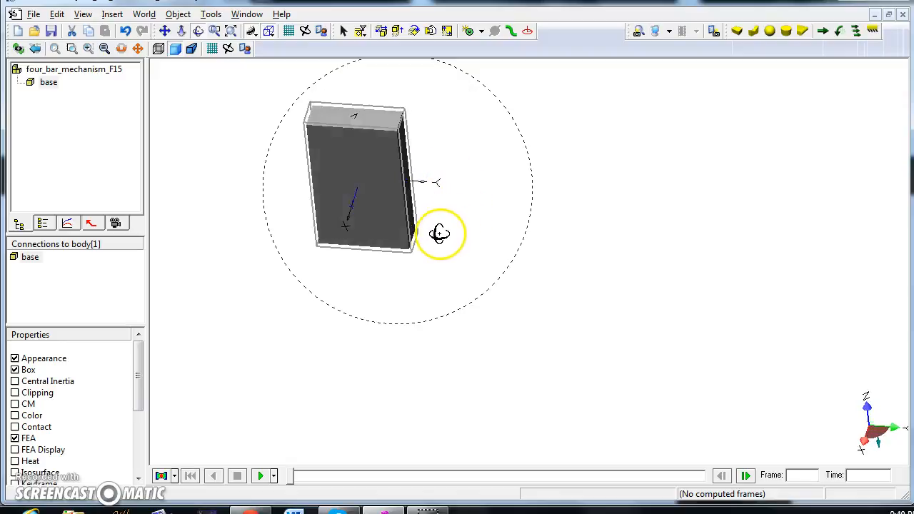
drag(440, 234, 528, 177)
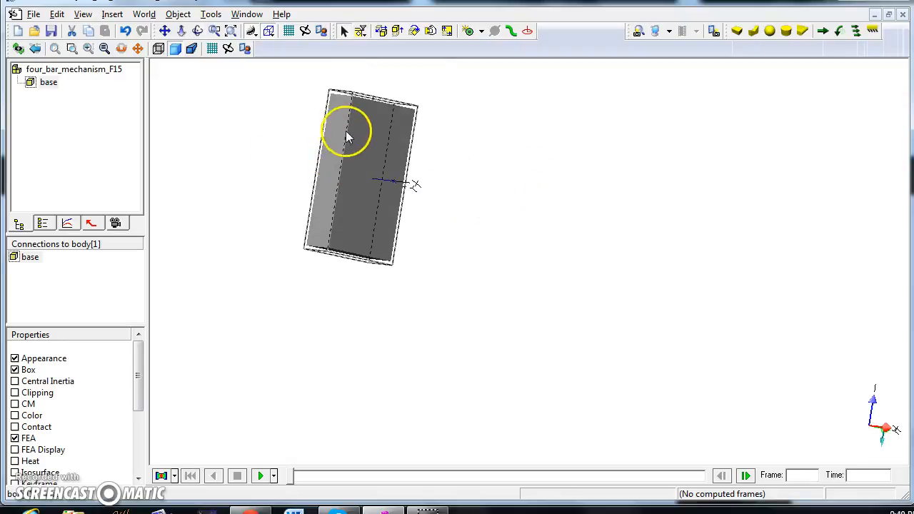
mouse_move(344, 128)
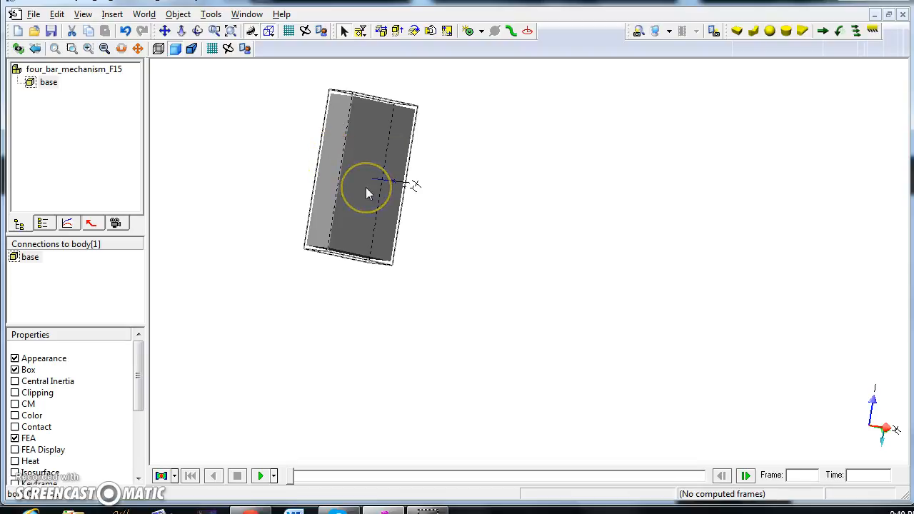
Step: Set the base body's world Y position to 15 mm and close its properties
double_click(369, 193)
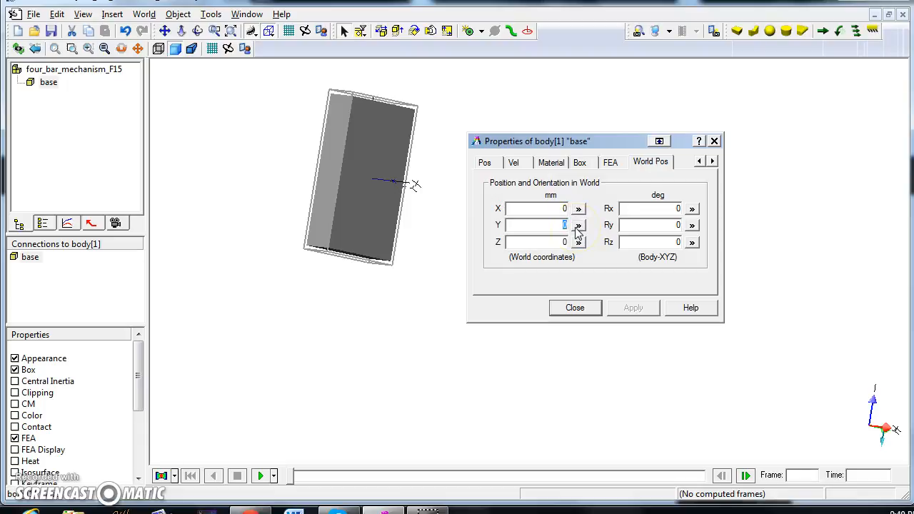
text(15)
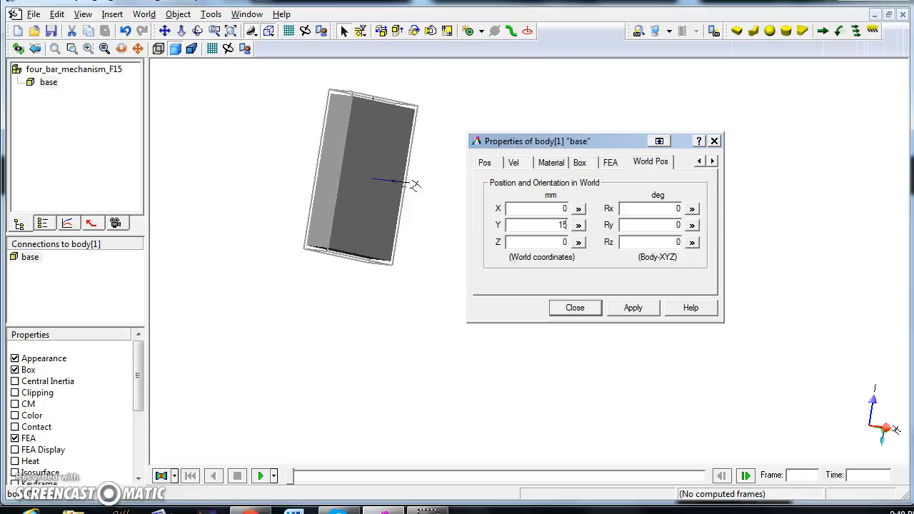
mouse_move(657, 184)
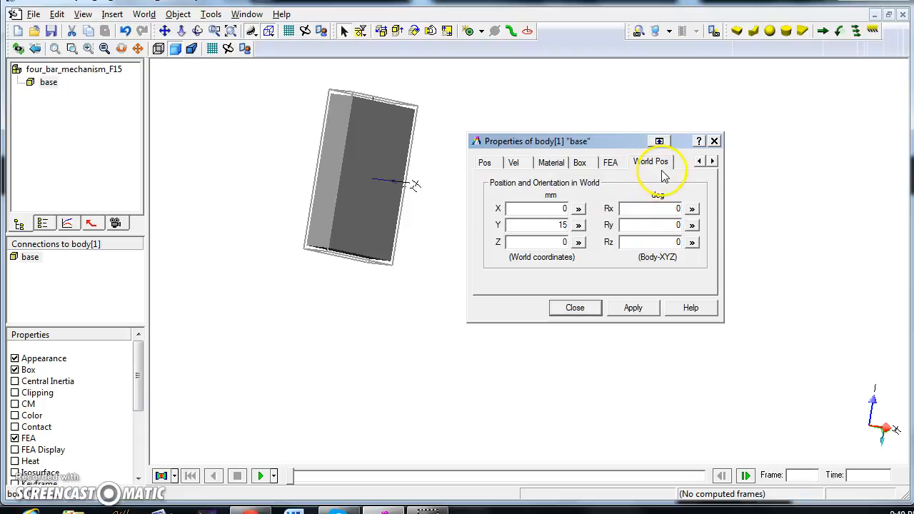
click(632, 308)
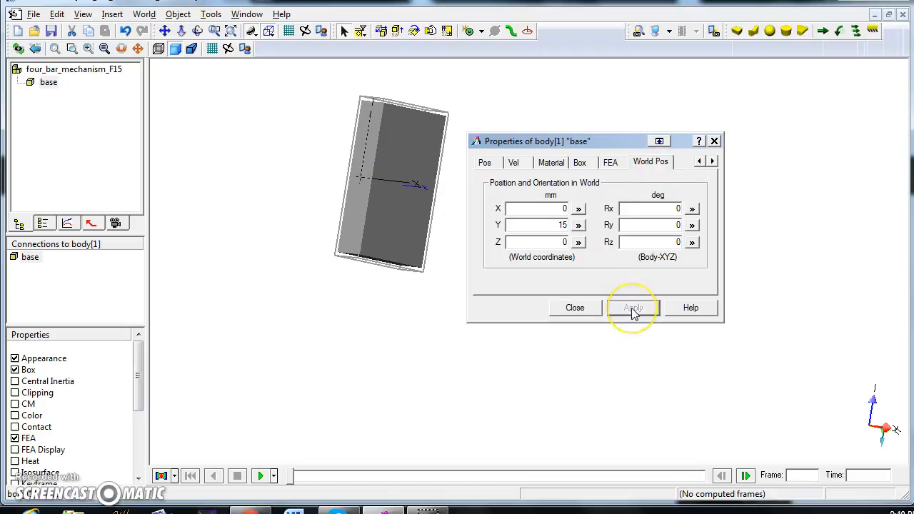
click(633, 308)
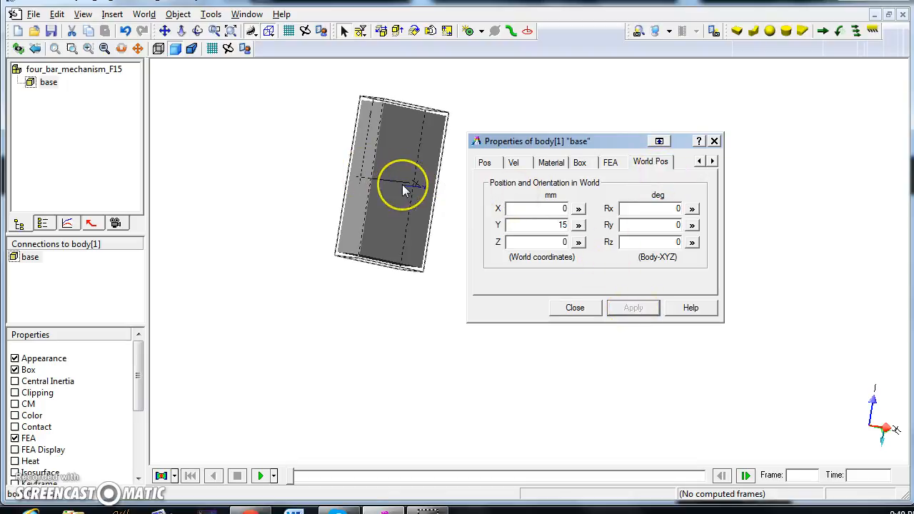
mouse_move(405, 192)
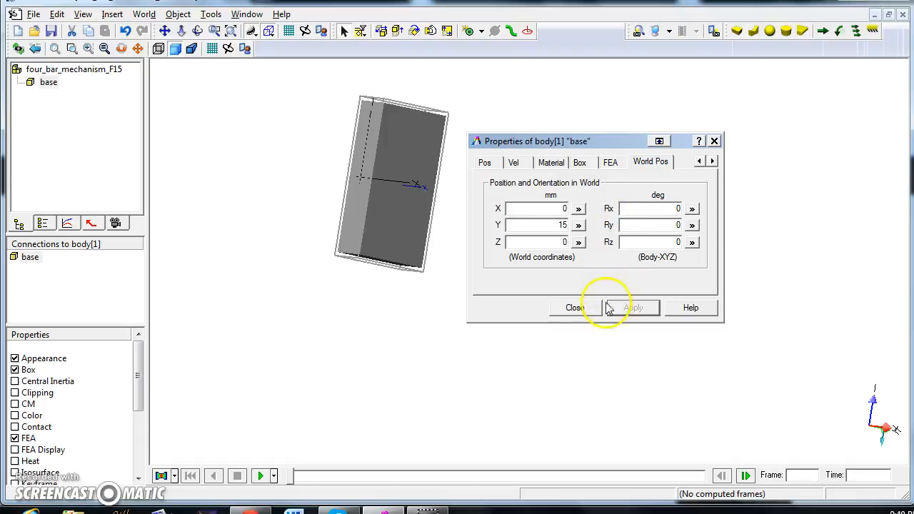
click(573, 308)
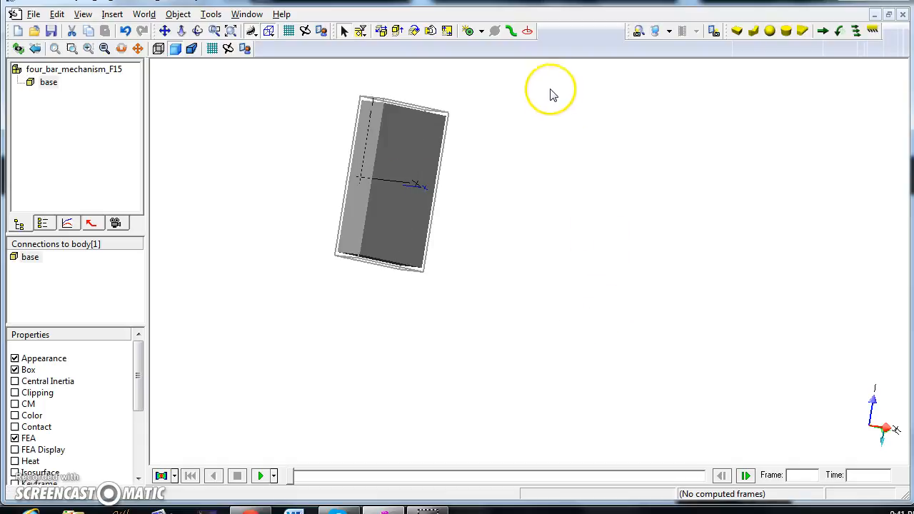
mouse_move(528, 36)
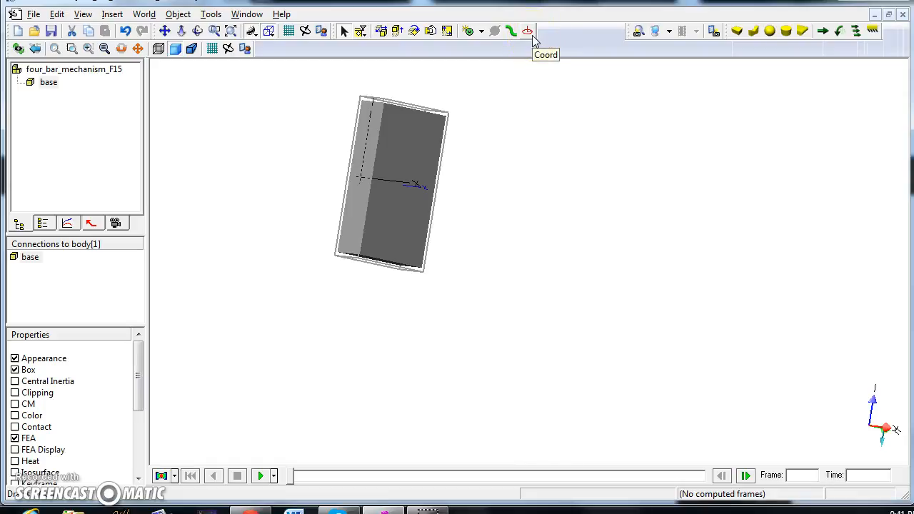
Step: Place a new coordinate system coord[3] on the base box's face
click(526, 32)
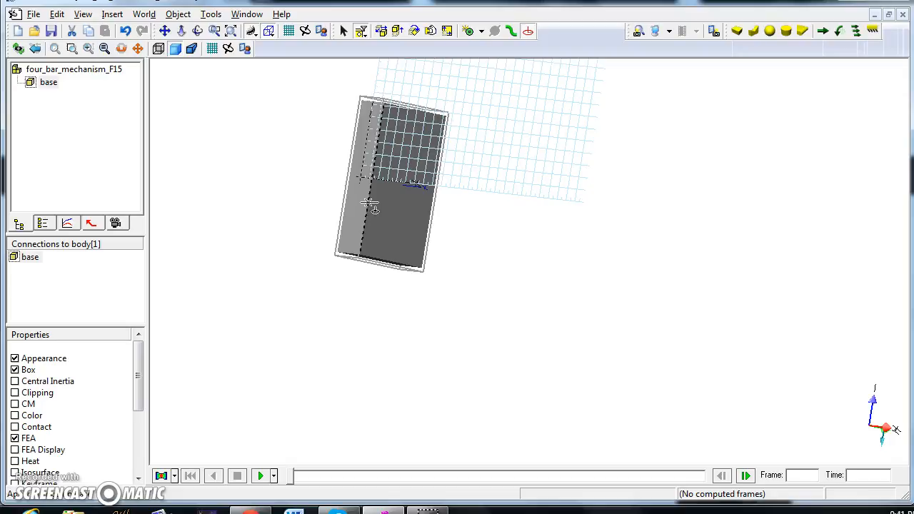
mouse_move(369, 220)
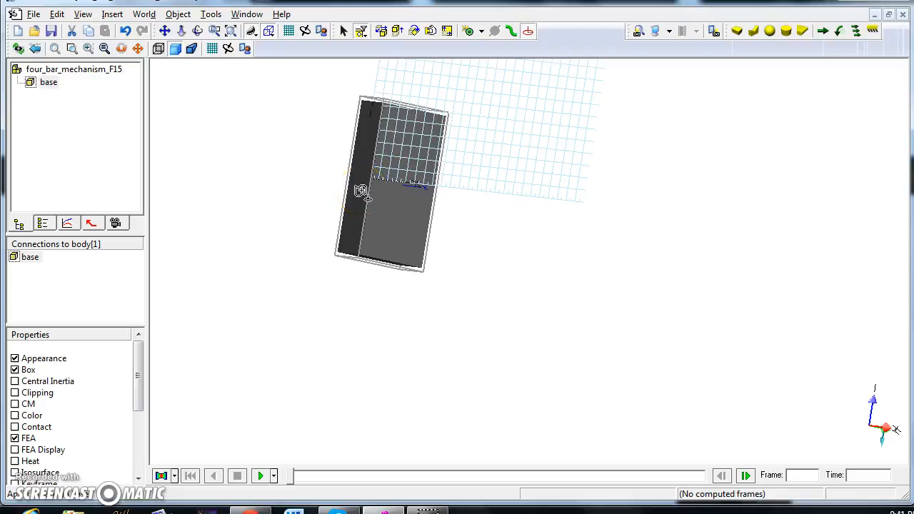
click(362, 191)
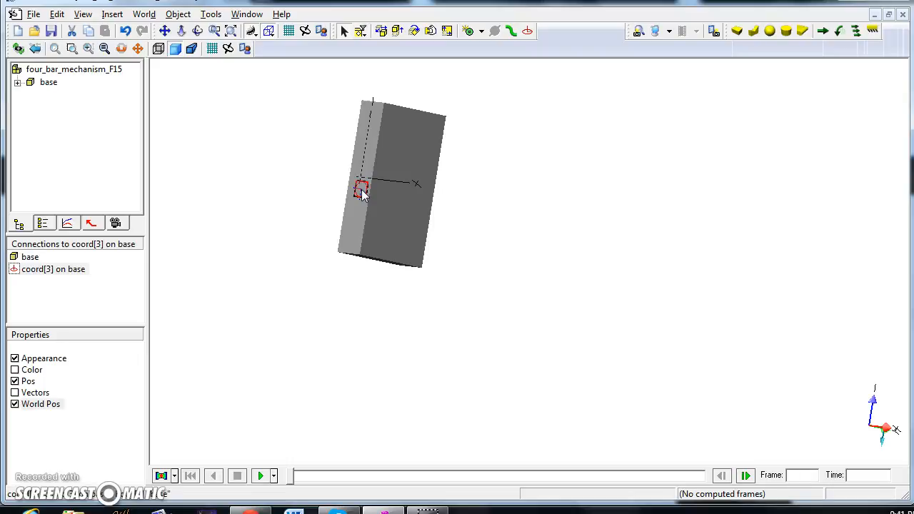
Step: Set coord[3]'s position on base to Z 0 (giving 0, -15, 0) and its Rx rotation to 0
double_click(359, 189)
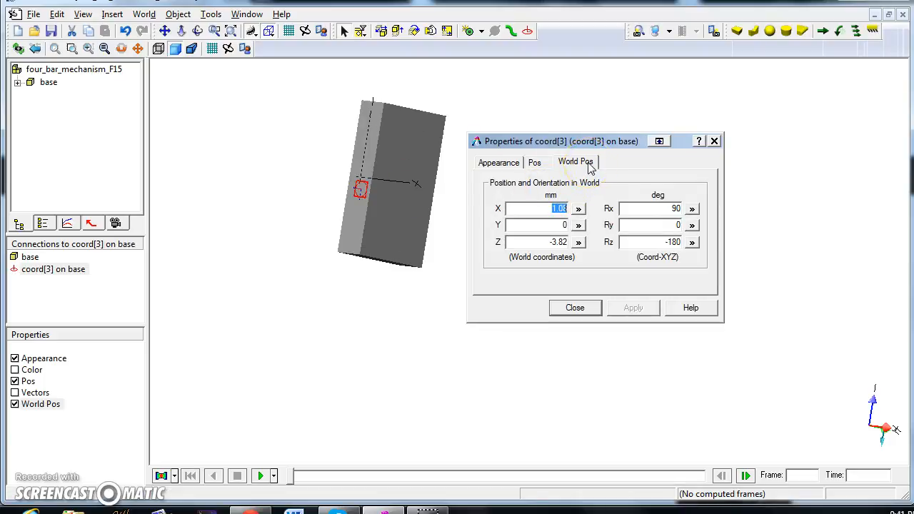
click(534, 163)
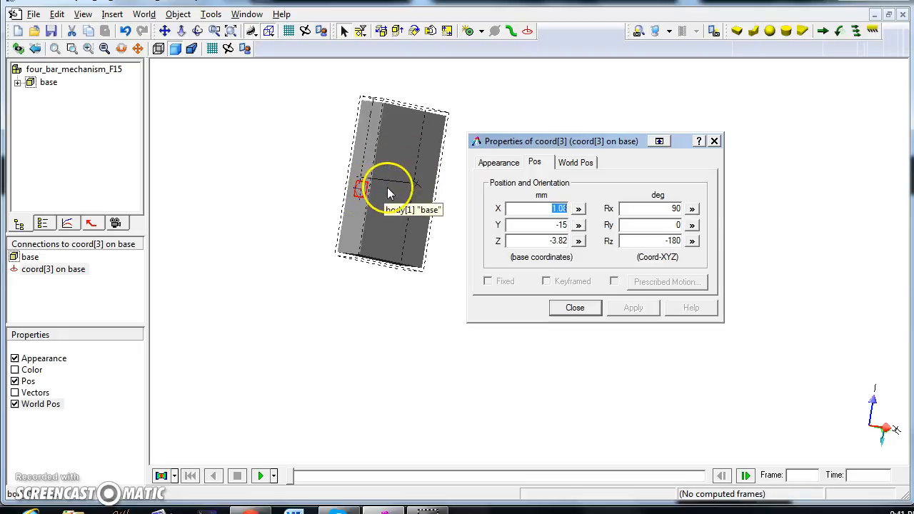
mouse_move(390, 193)
text(0)
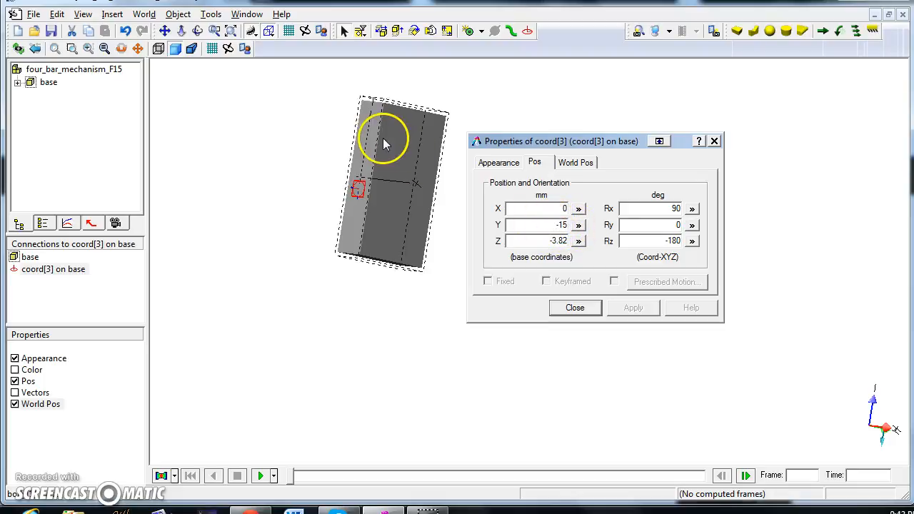
mouse_move(369, 177)
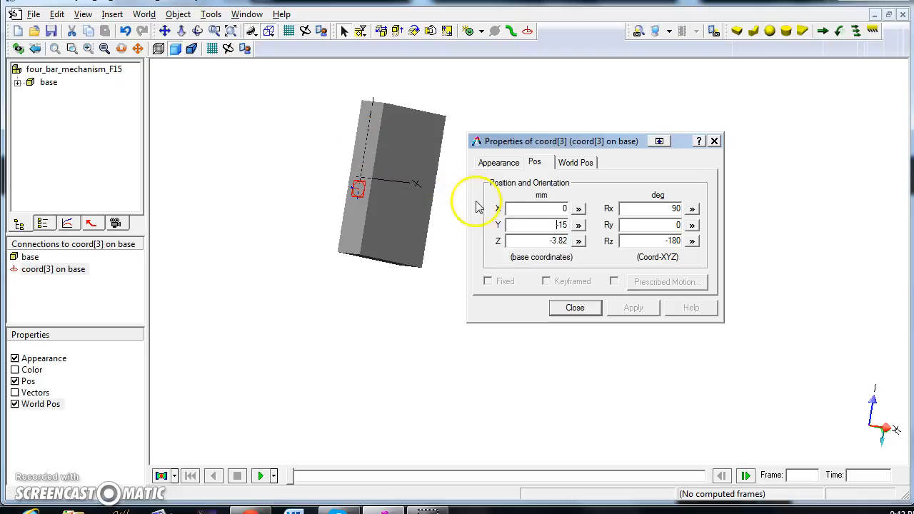
triple_click(539, 240)
text(0)
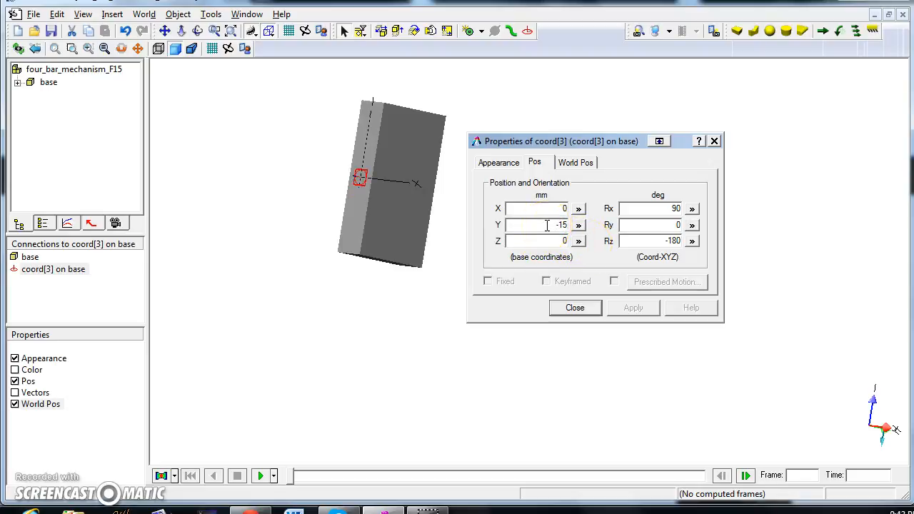
click(573, 308)
text(0)
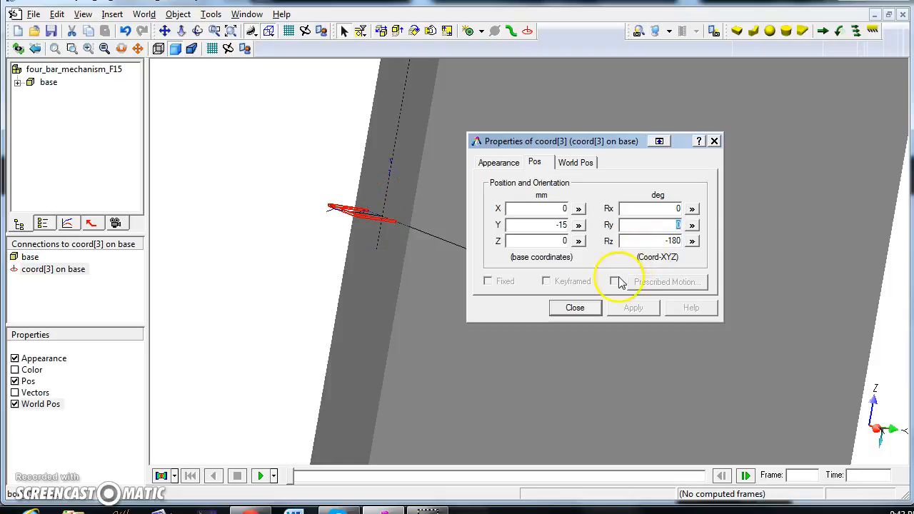
click(574, 308)
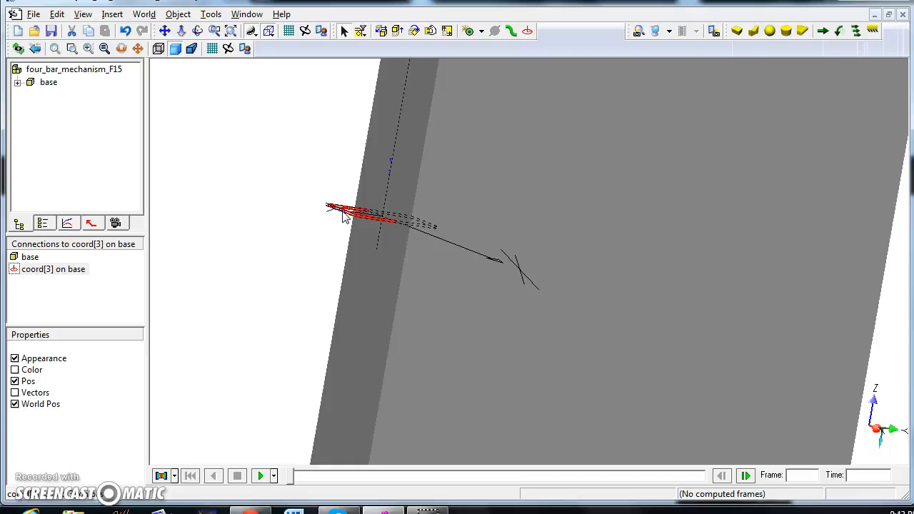
Step: Create a revolute joint linking coord[3] on base to a new coord[4] on Ground
click(466, 31)
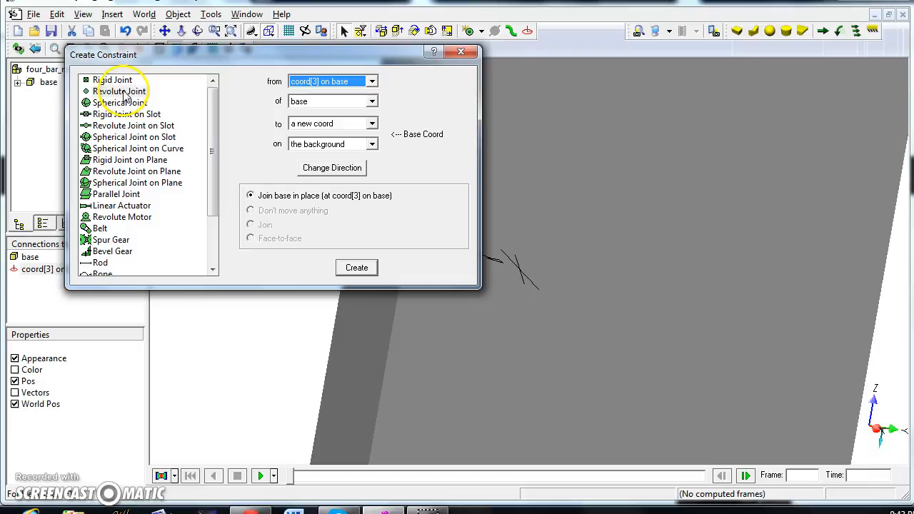
click(120, 91)
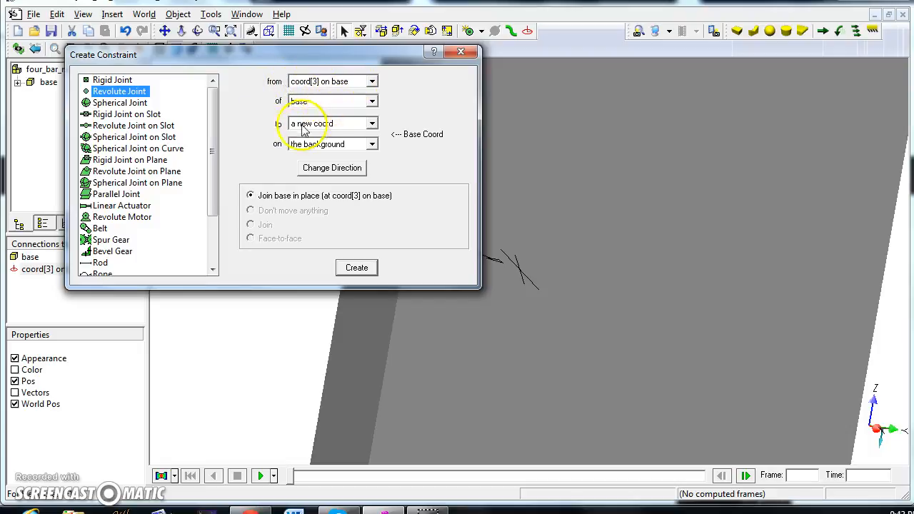
mouse_move(320, 149)
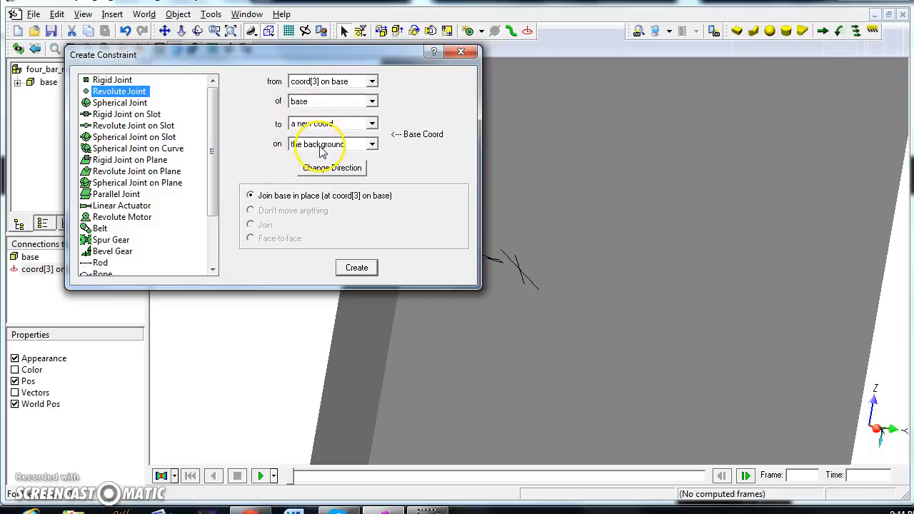
click(357, 267)
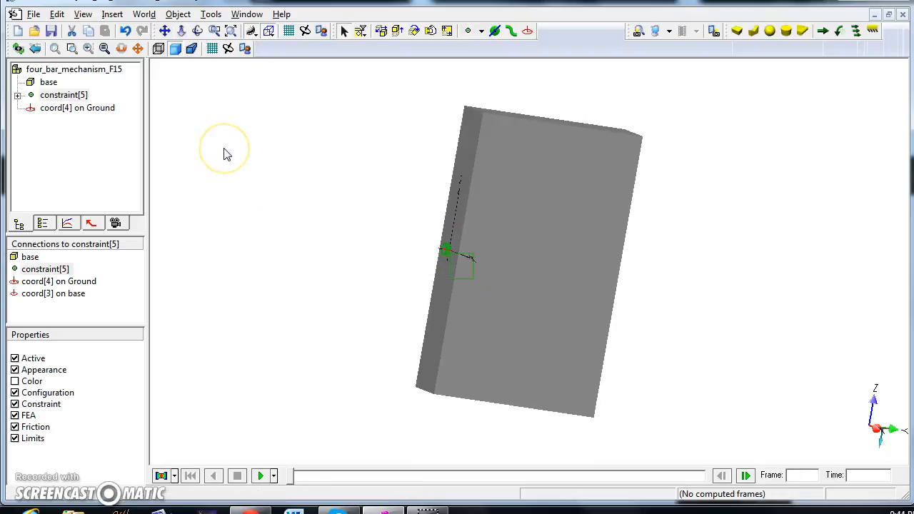
mouse_move(232, 180)
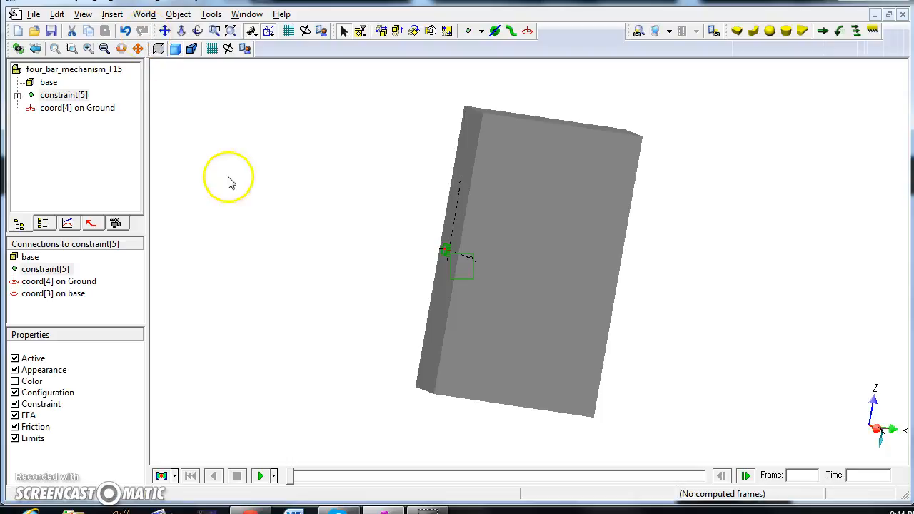
mouse_move(297, 194)
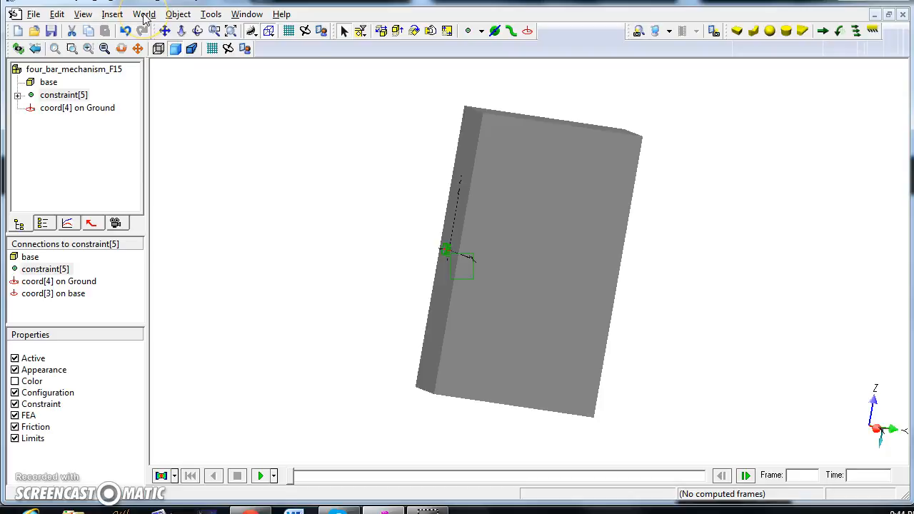
Step: In Display Settings, turn off automatic constraint/coord marker sizing and use a fixed 20 mm size
click(143, 13)
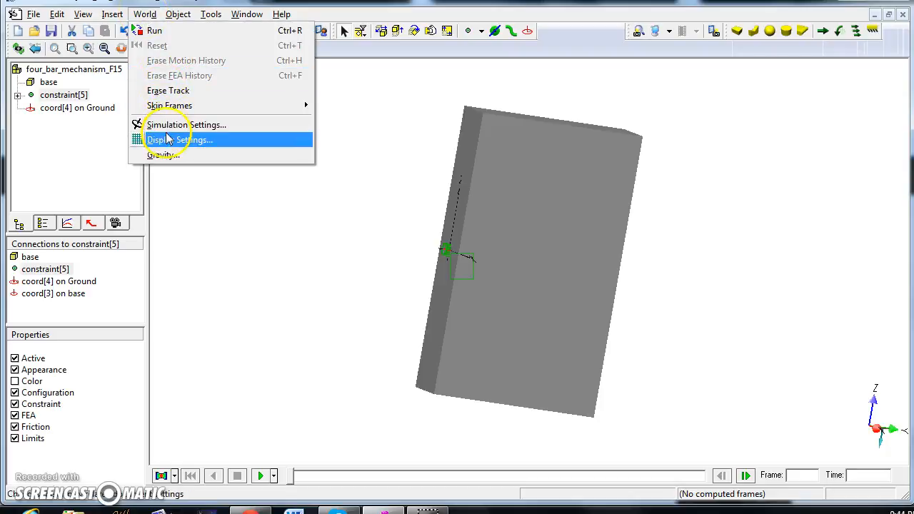
click(186, 125)
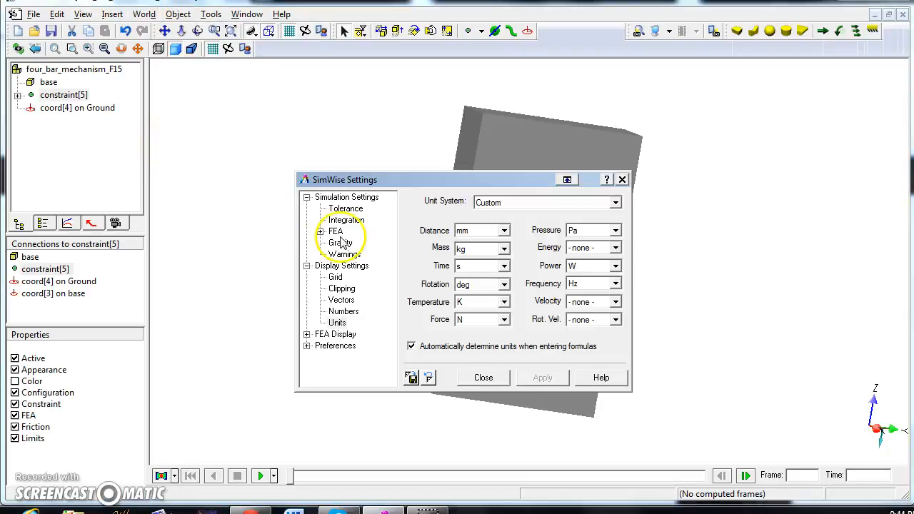
click(341, 265)
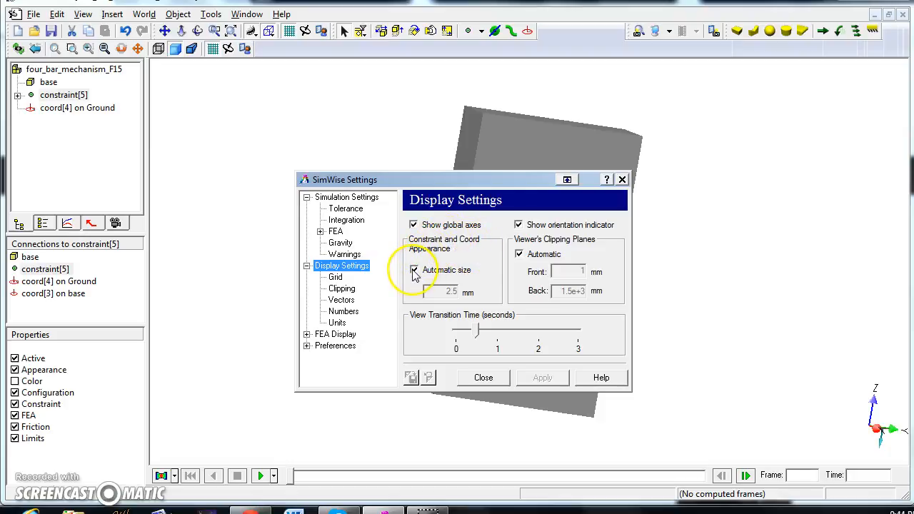
click(414, 270)
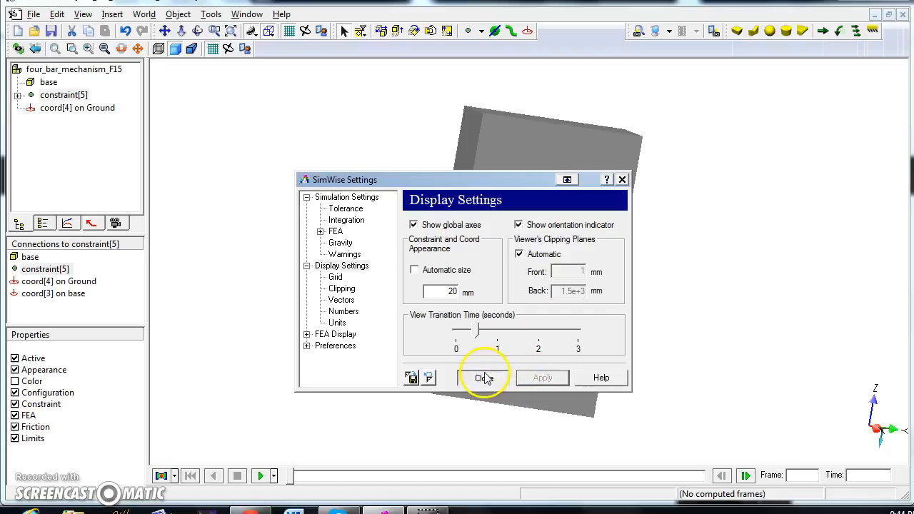
click(484, 377)
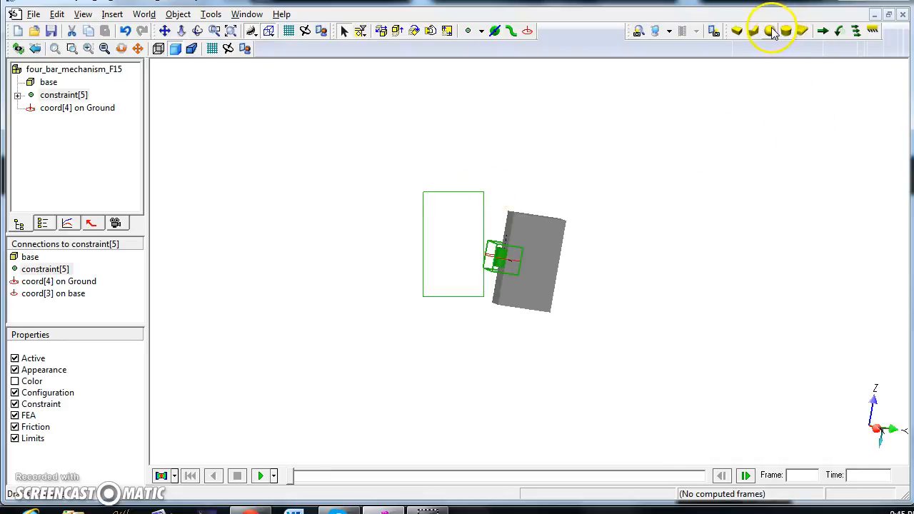
mouse_move(784, 34)
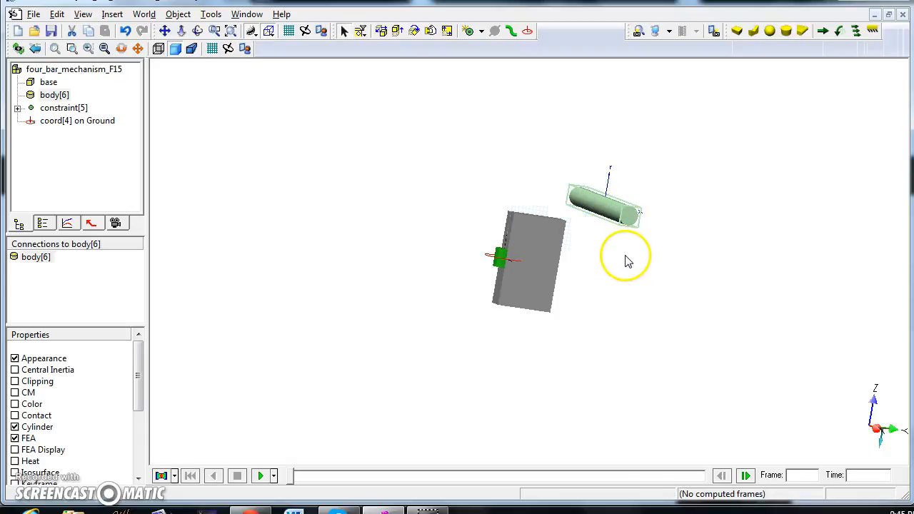
mouse_move(568, 209)
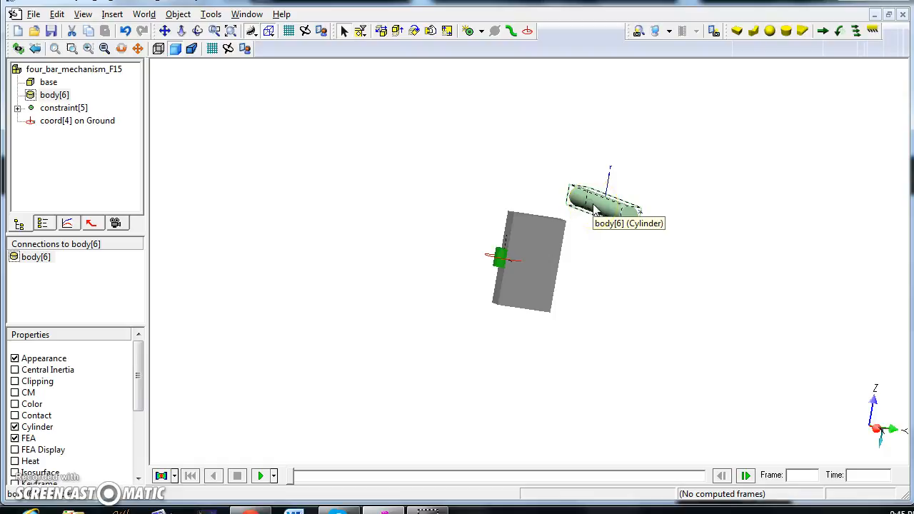
mouse_move(362, 166)
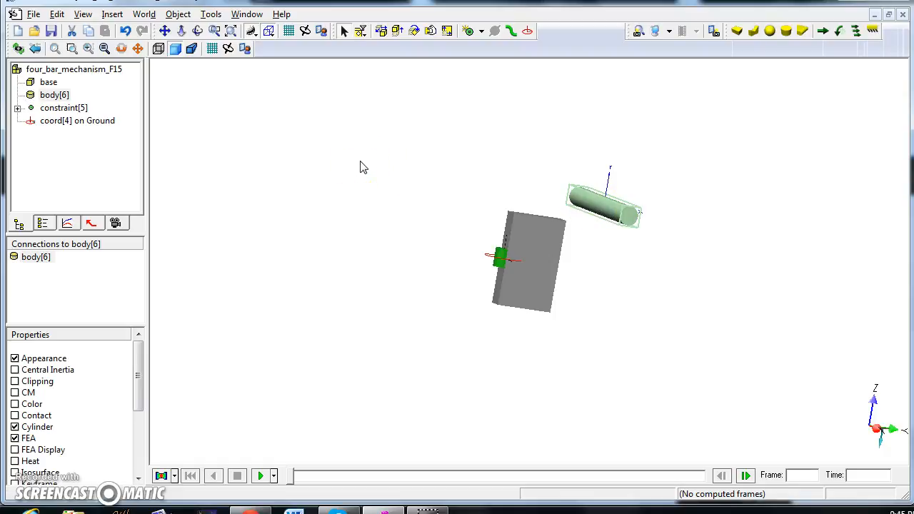
Step: Create cylinder body[6] in the workspace next to the base box
click(607, 205)
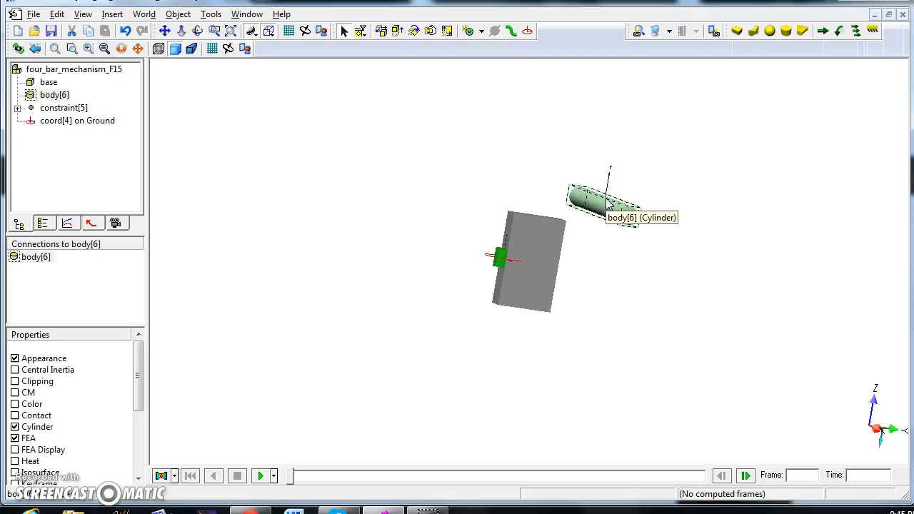
Step: Set cylinder body[6] to radius 5 mm and height 350 mm and apply it
double_click(588, 200)
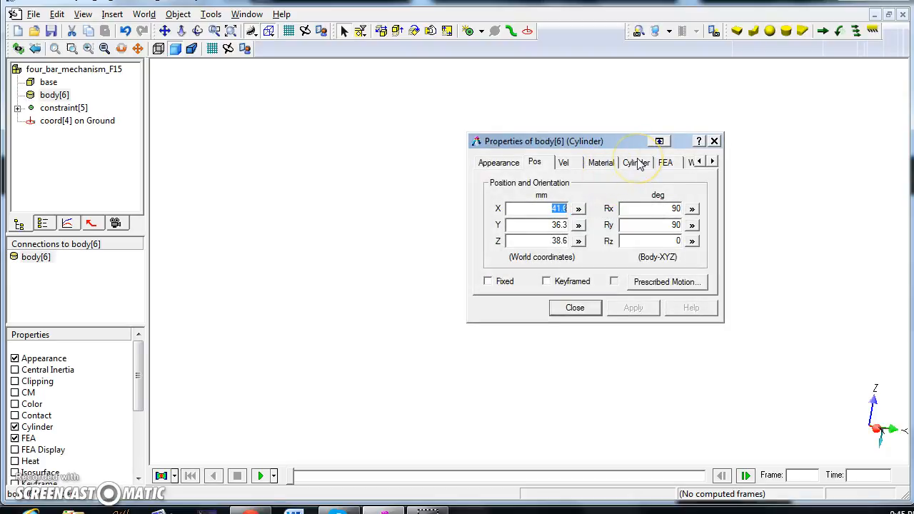
click(637, 162)
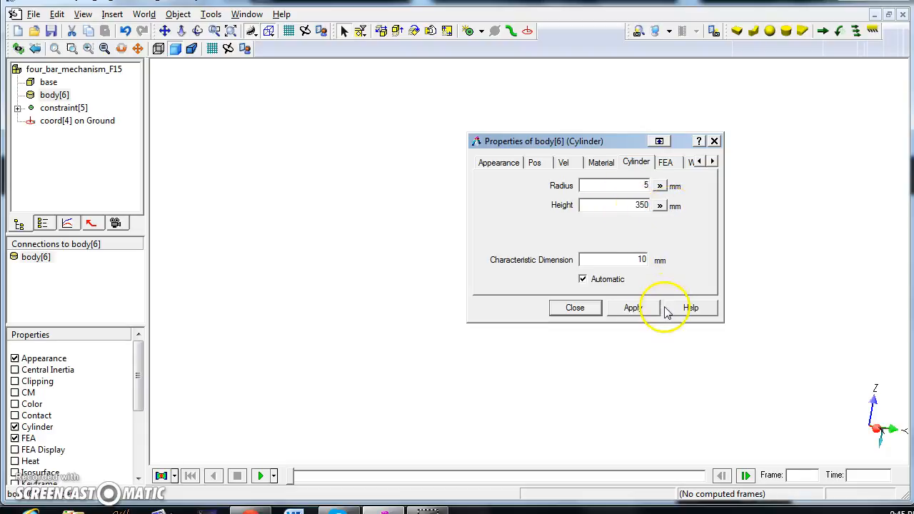
click(632, 308)
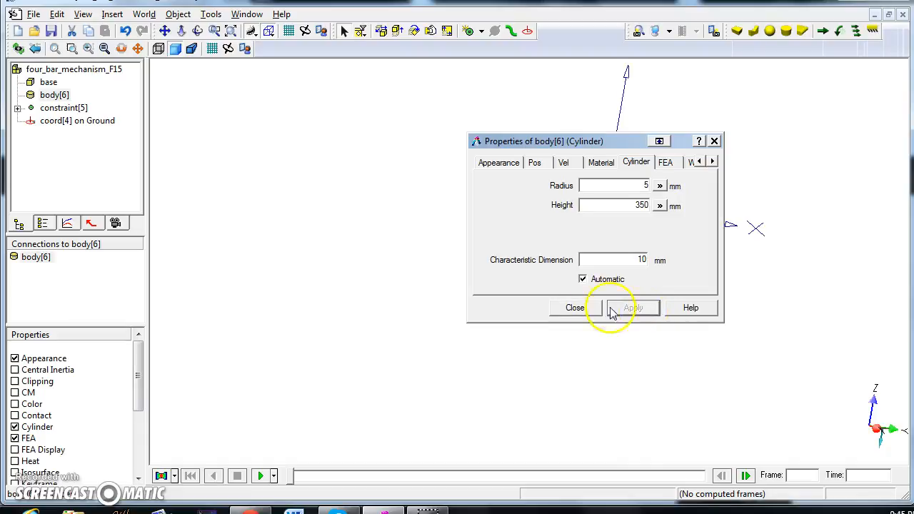
click(574, 308)
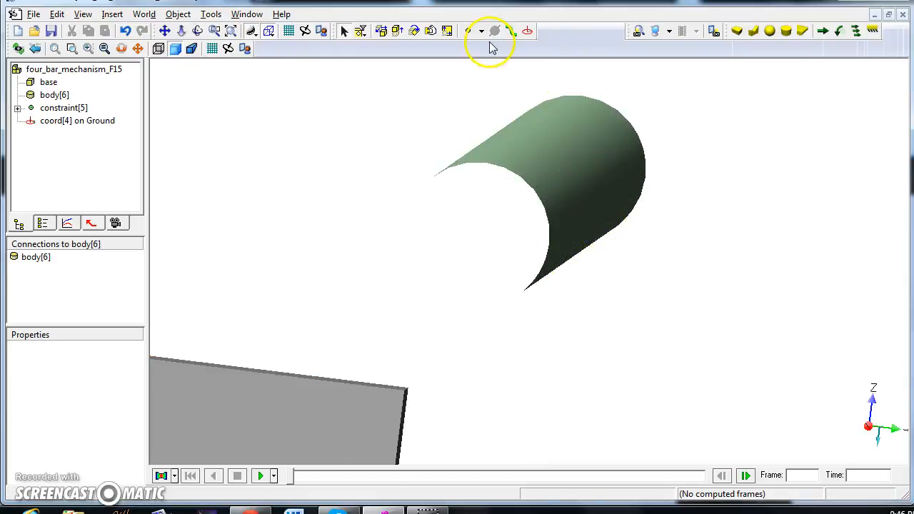
Step: Orbit the view to look at the cylinder's open end above the box
click(494, 31)
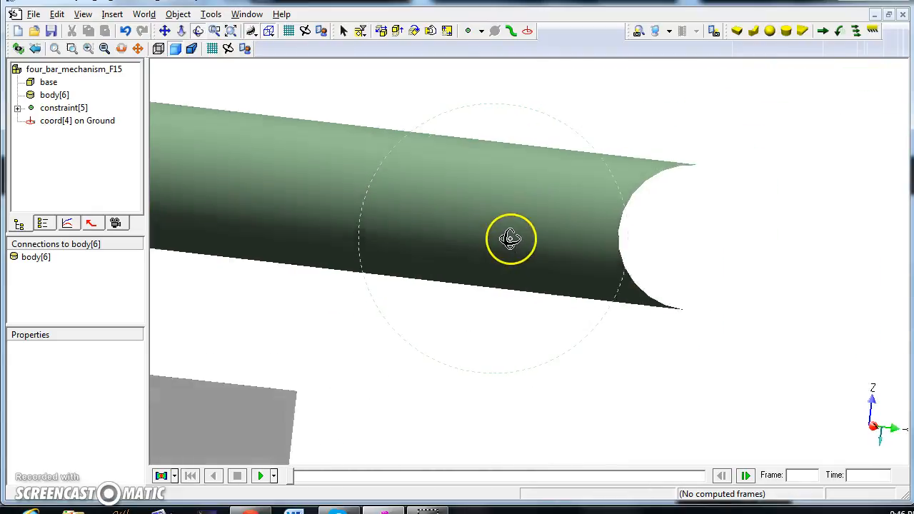
drag(511, 240, 477, 245)
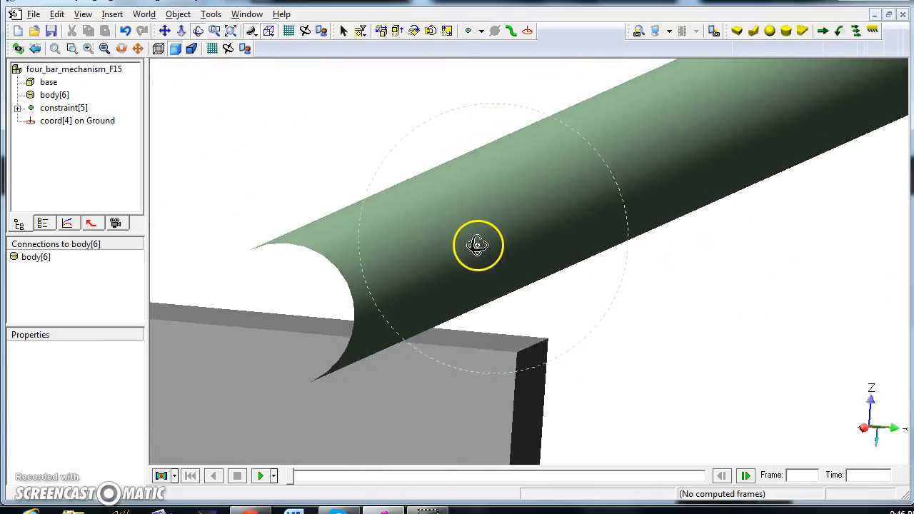
drag(477, 245, 471, 240)
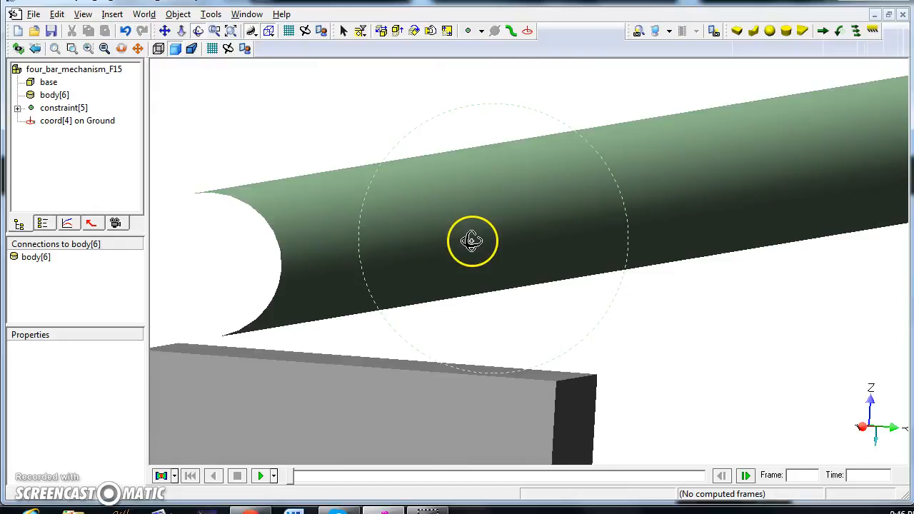
drag(471, 240, 479, 245)
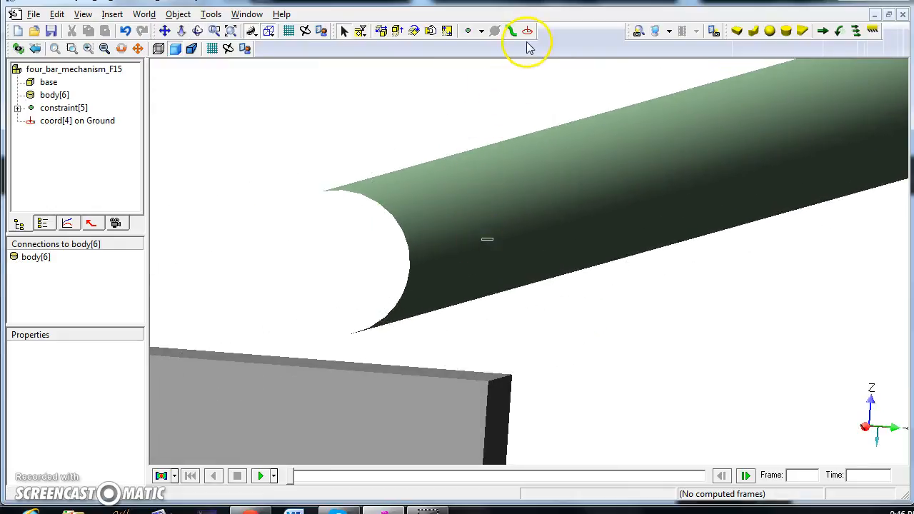
Step: Place coordinate systems on the cylinder's near and far end faces
click(526, 31)
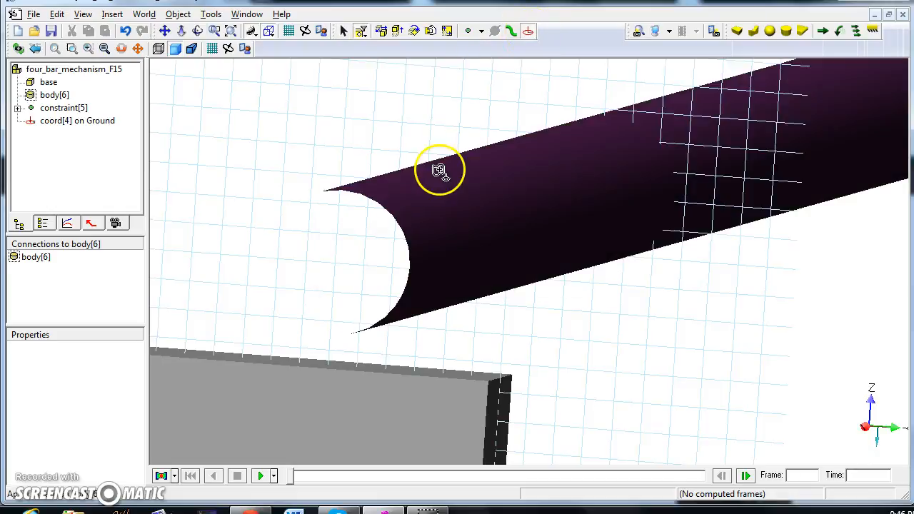
mouse_move(402, 237)
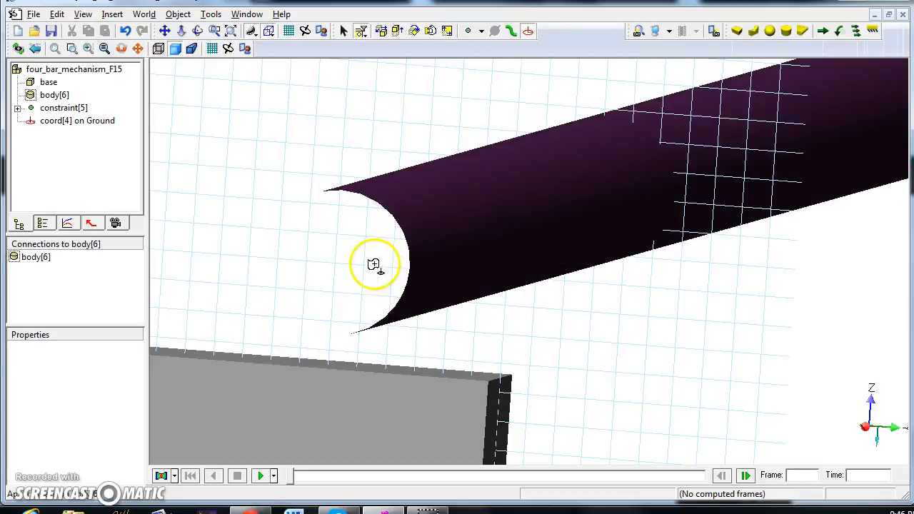
click(374, 264)
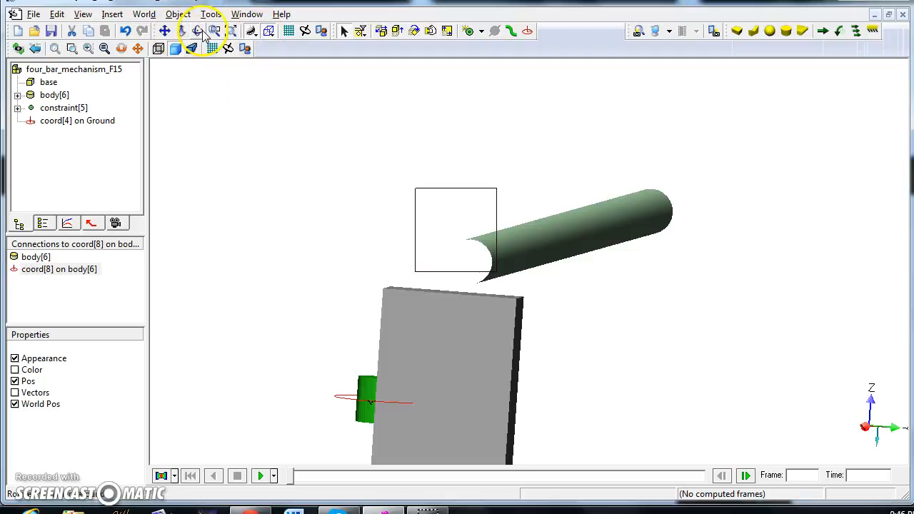
mouse_move(200, 31)
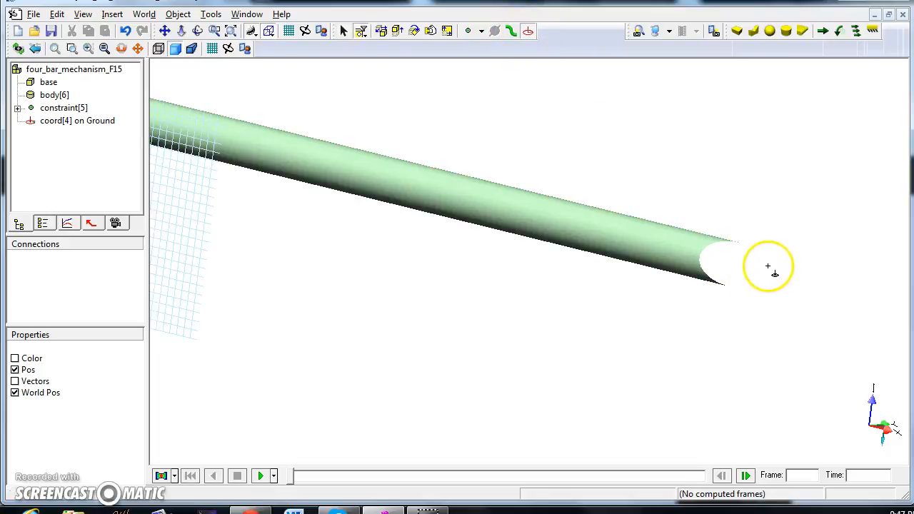
click(731, 268)
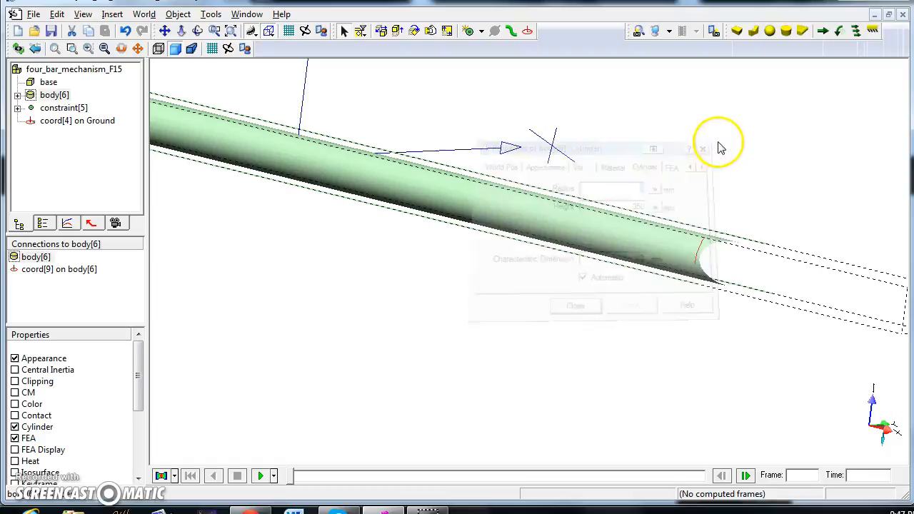
click(77, 120)
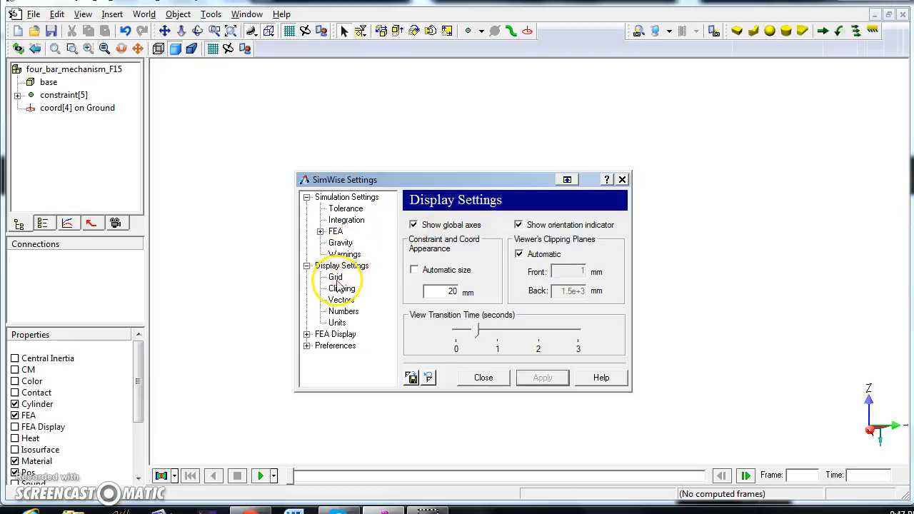
Step: In SimWise Settings > Grid, show the grid and set it to the Z plane
click(334, 277)
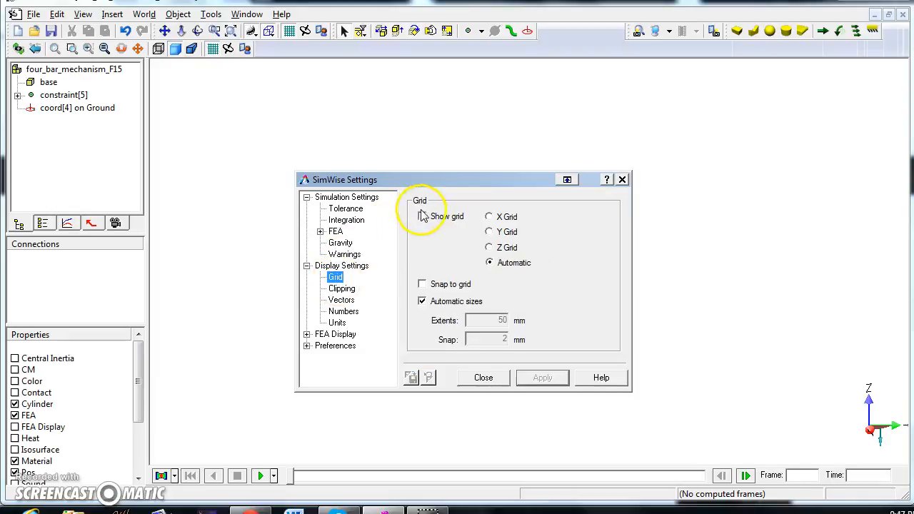
click(422, 217)
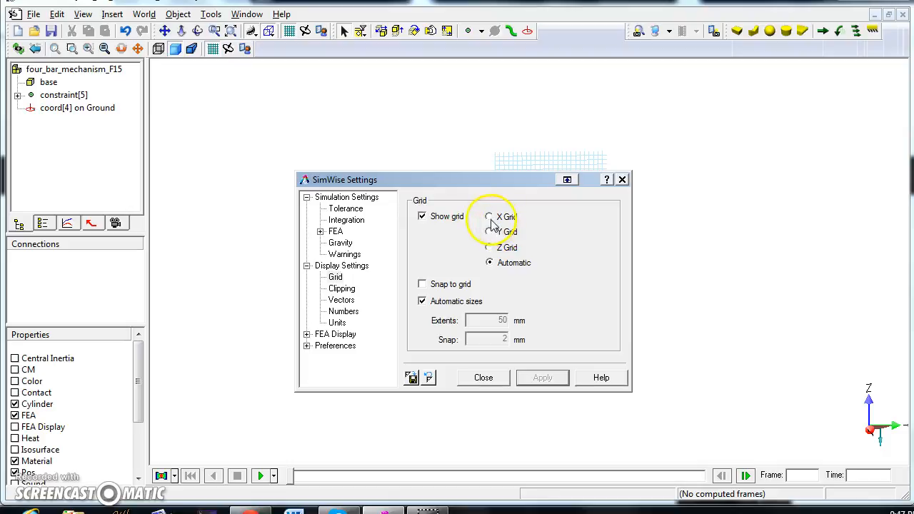
click(488, 217)
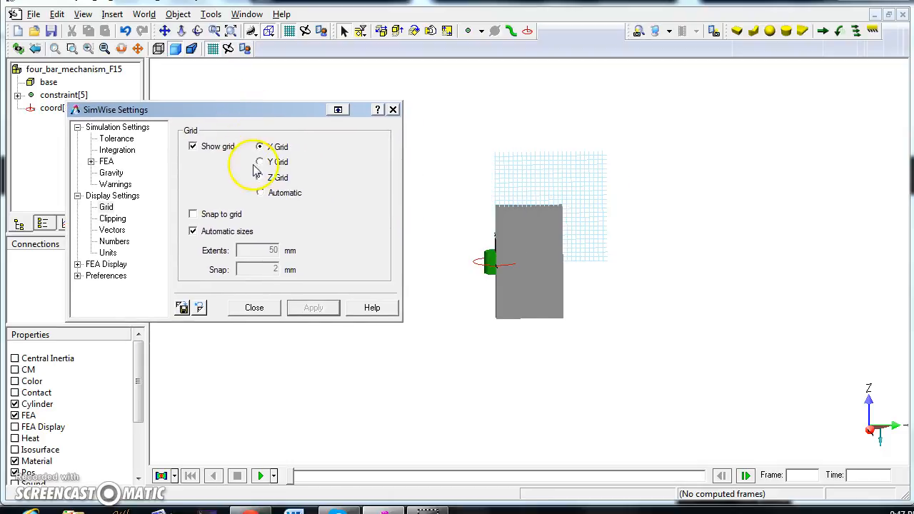
click(261, 161)
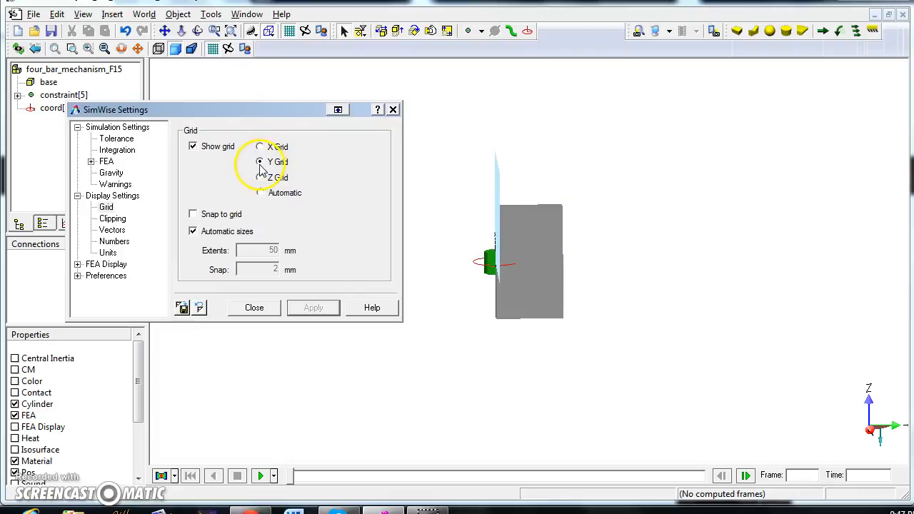
click(260, 177)
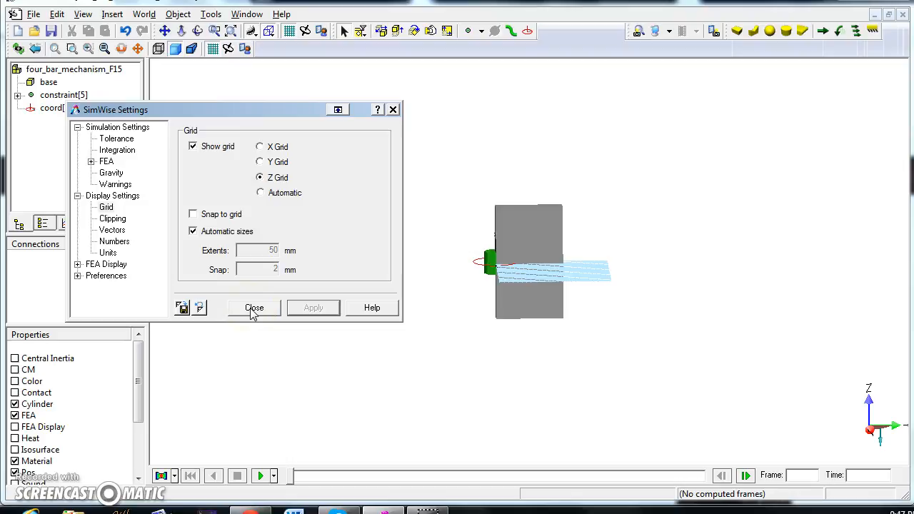
click(254, 309)
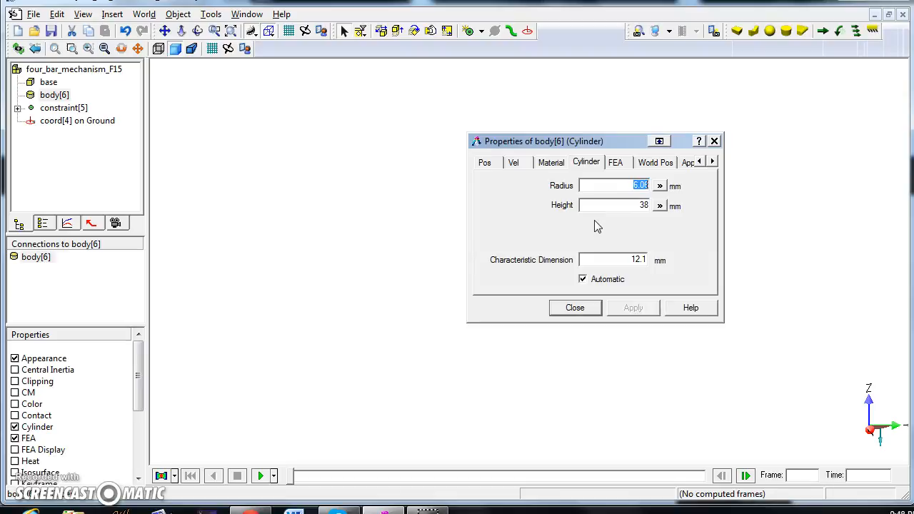
mouse_move(654, 171)
text(5)
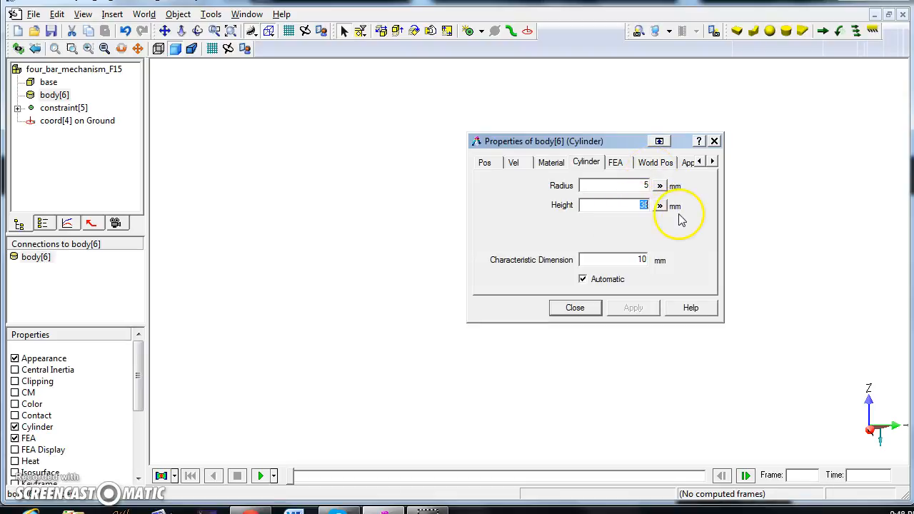
Step: Set the cylinder arm to radius 5 mm and height 350 mm and apply it
text(350)
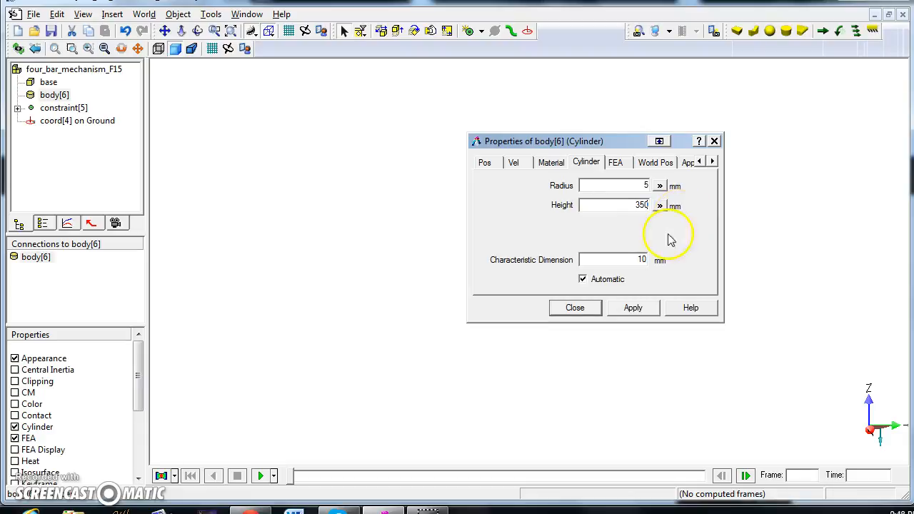
click(633, 308)
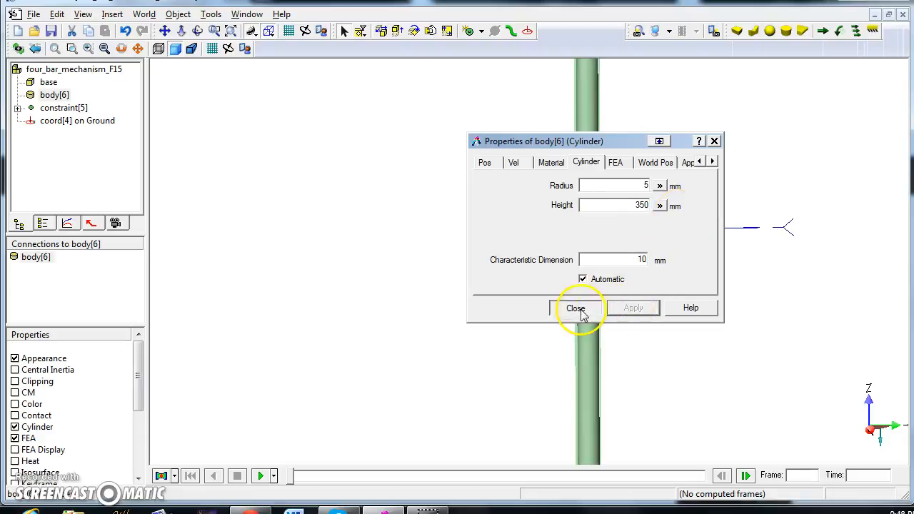
click(575, 309)
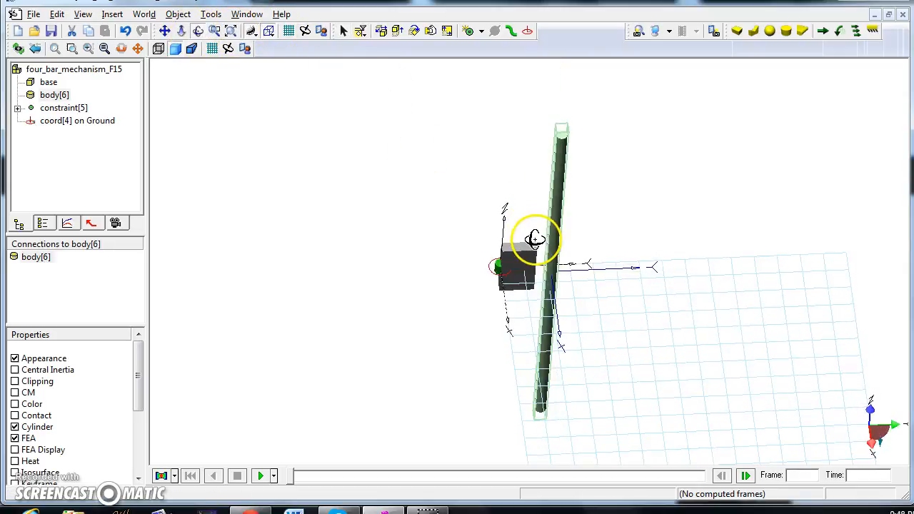
Step: Rotate the coordinate at the arm's lower end (Z −175 mm) by 90° about Y
drag(535, 236, 557, 264)
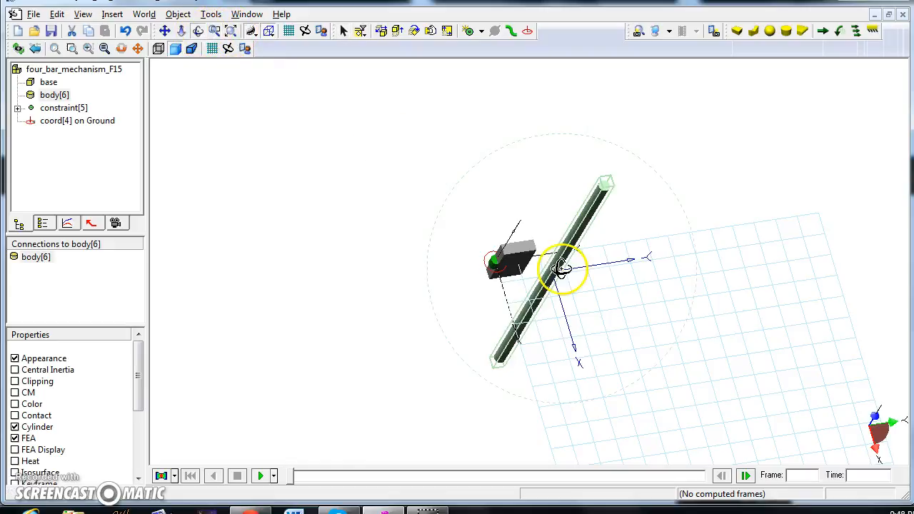
drag(564, 270, 537, 134)
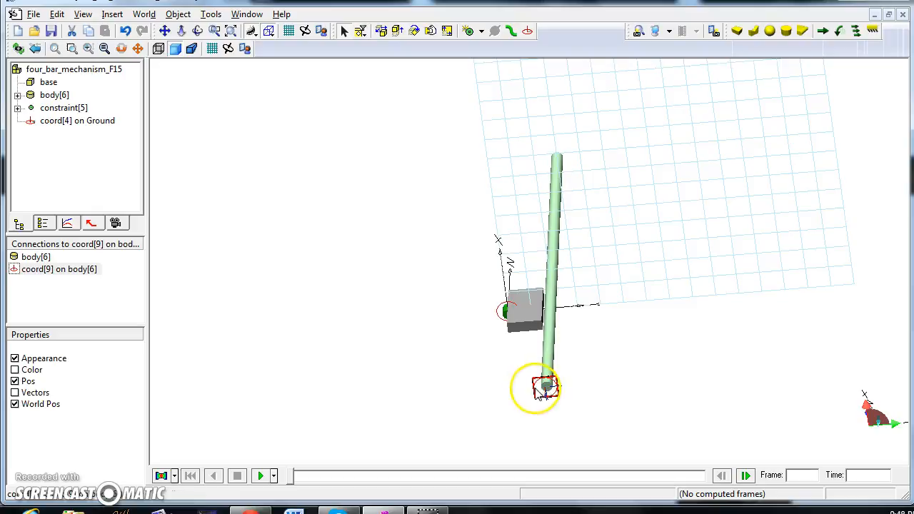
double_click(541, 391)
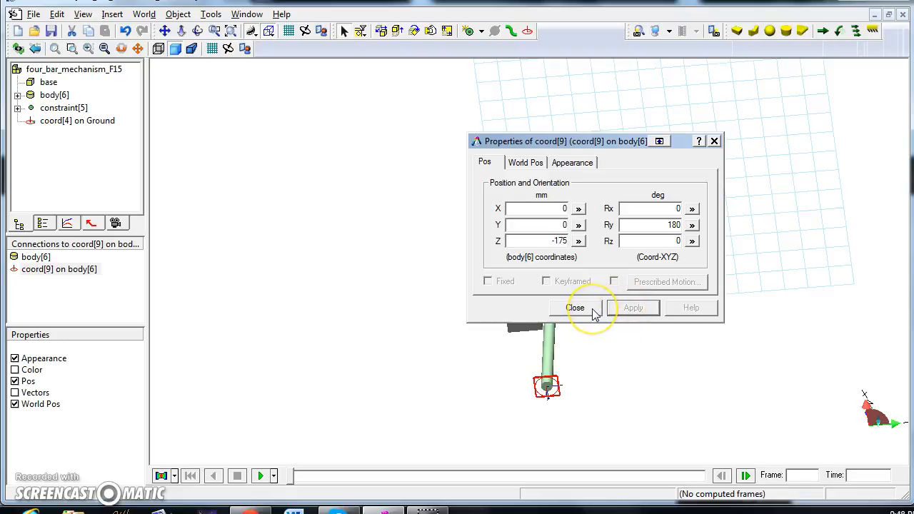
mouse_move(576, 162)
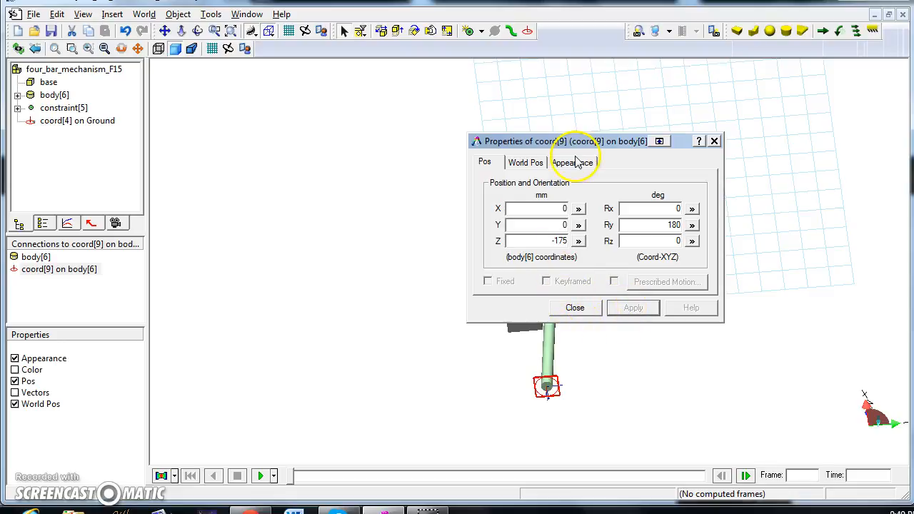
drag(564, 142, 270, 100)
text(90)
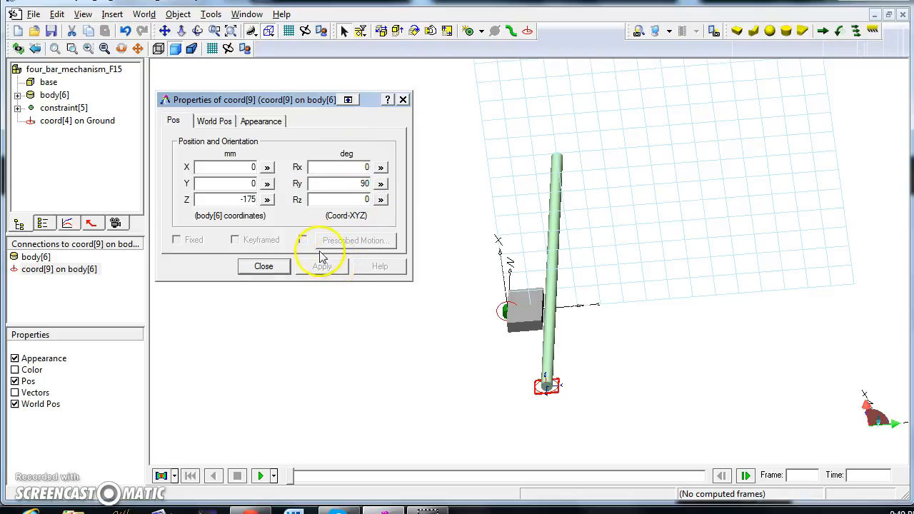
click(263, 266)
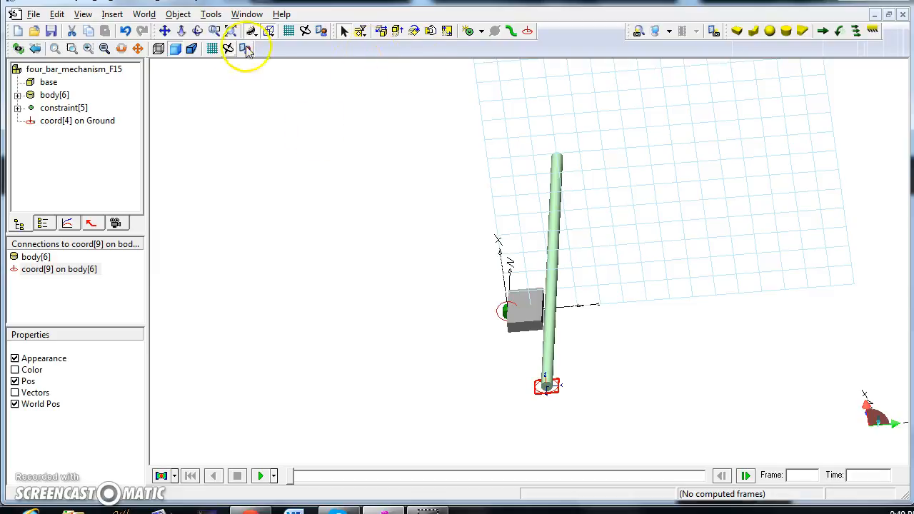
mouse_move(197, 31)
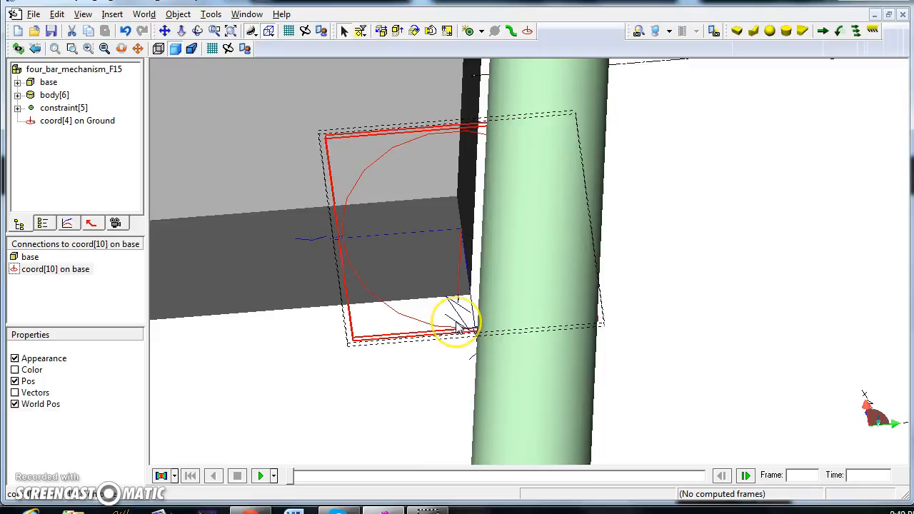
Step: Orient the new base coordinate to Rx 180°, Ry 90°, then zoom to fit the mechanism
double_click(457, 329)
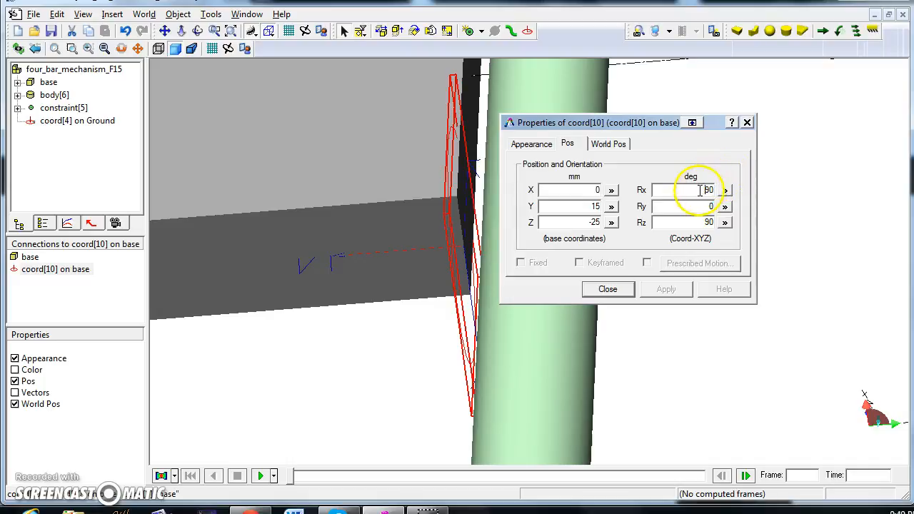
text(18)
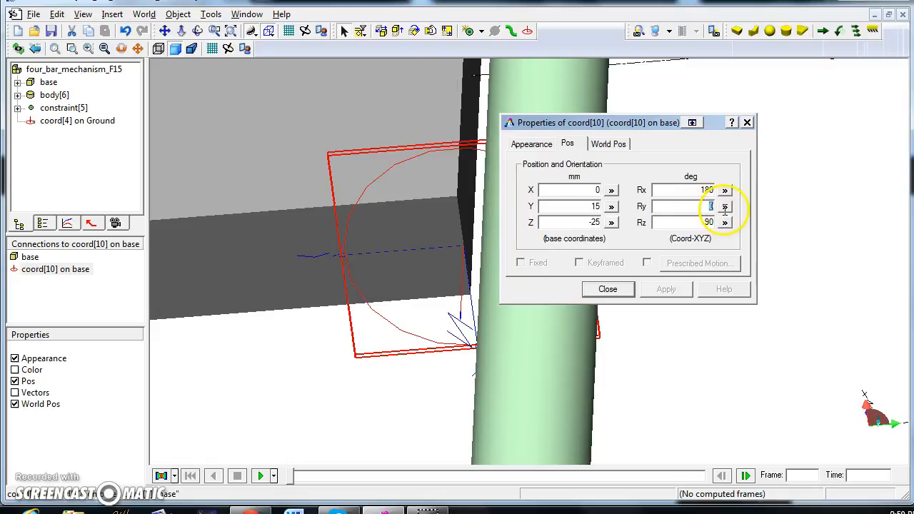
text(90)
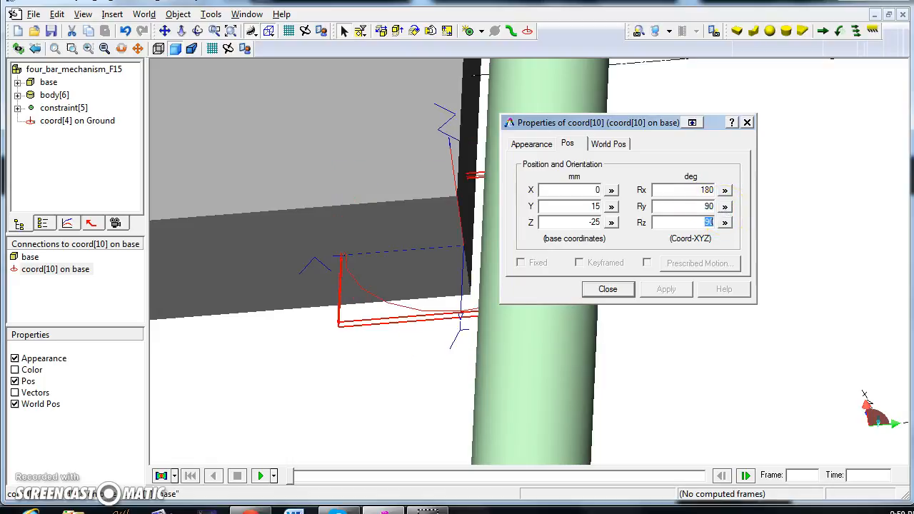
click(609, 289)
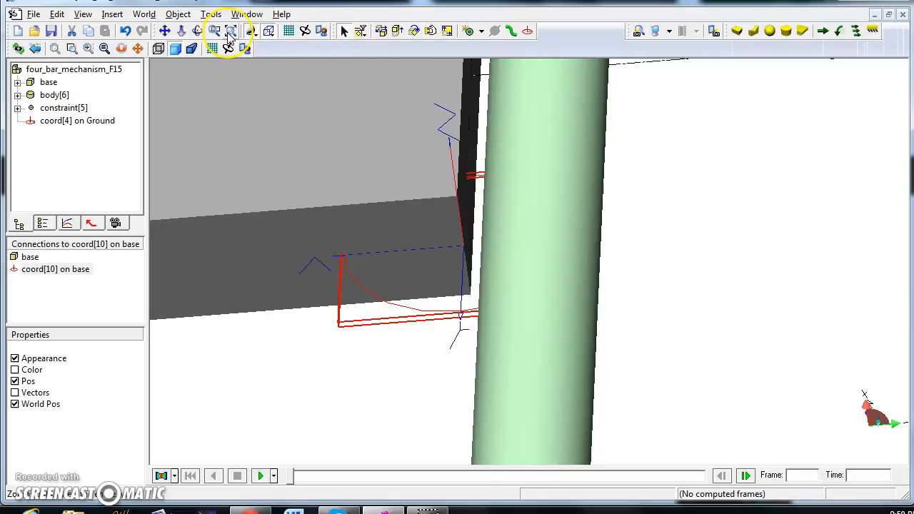
click(230, 32)
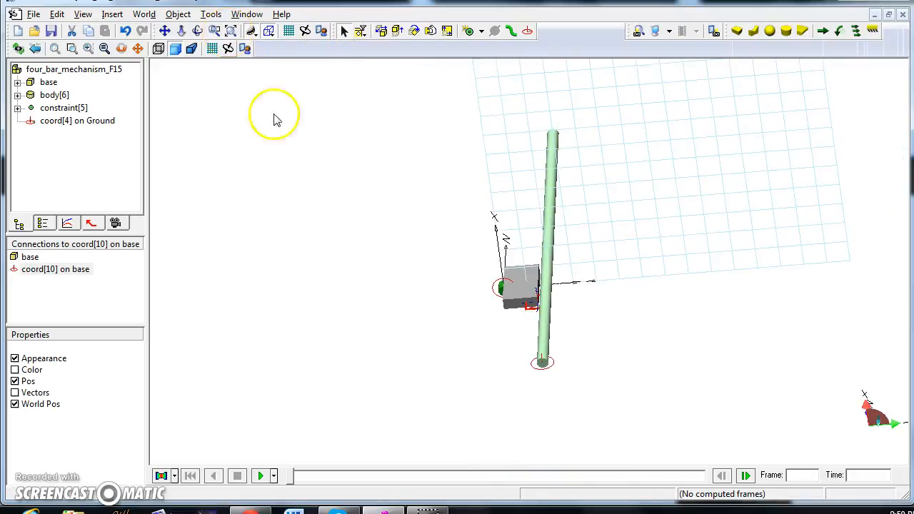
mouse_move(571, 400)
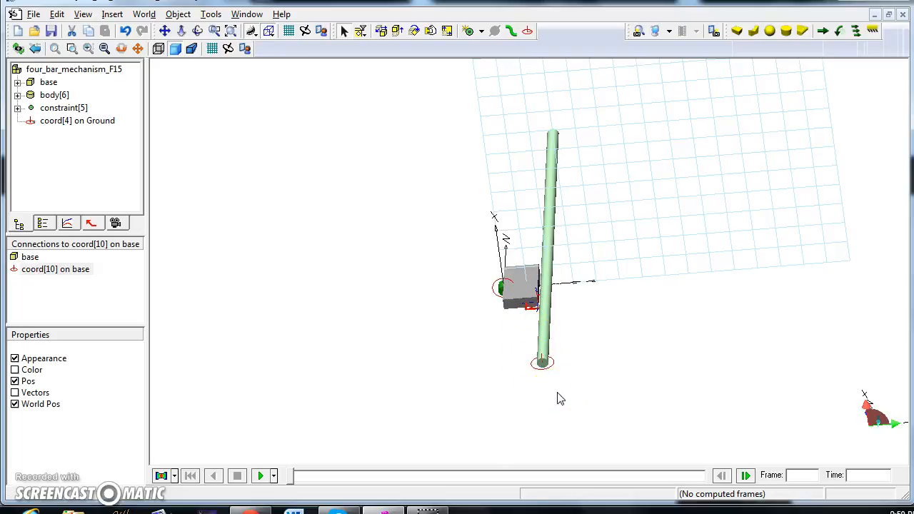
Step: Create a revolute joint between coord[10] on base and coord[9] on the arm, moving base to the arm
click(542, 367)
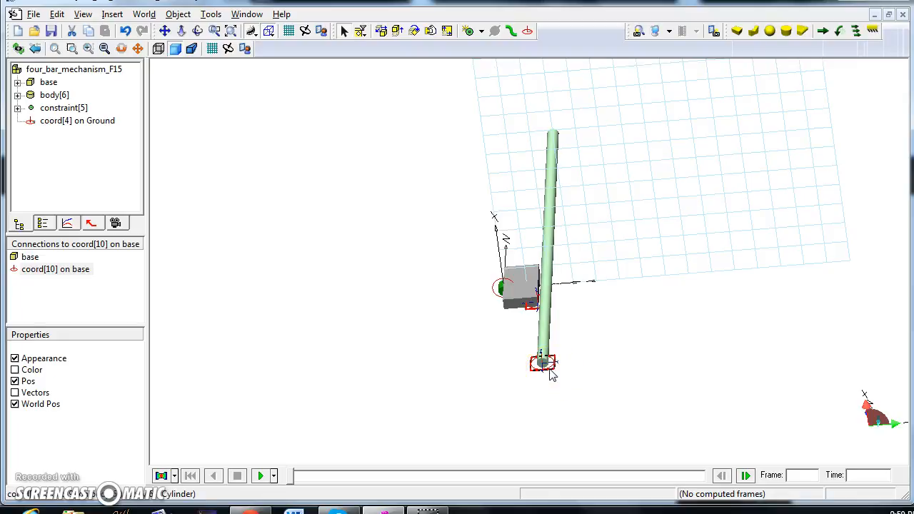
mouse_move(250, 32)
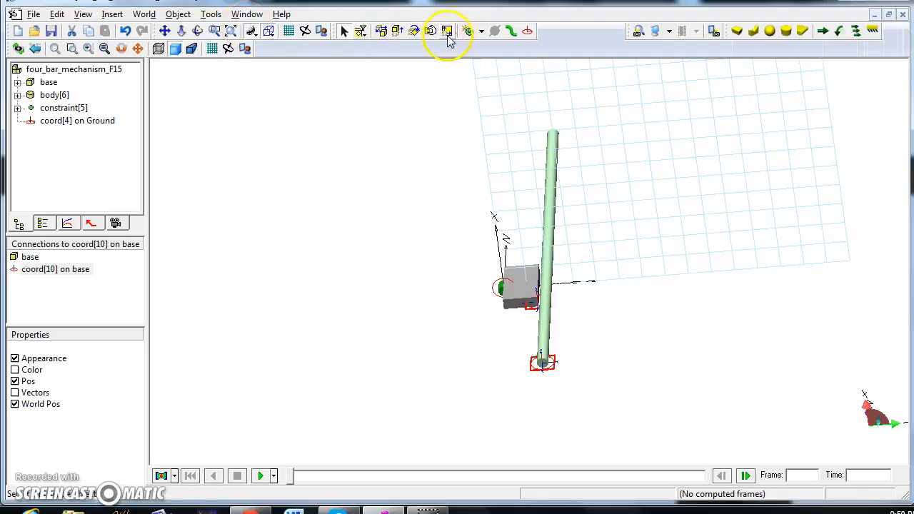
click(445, 31)
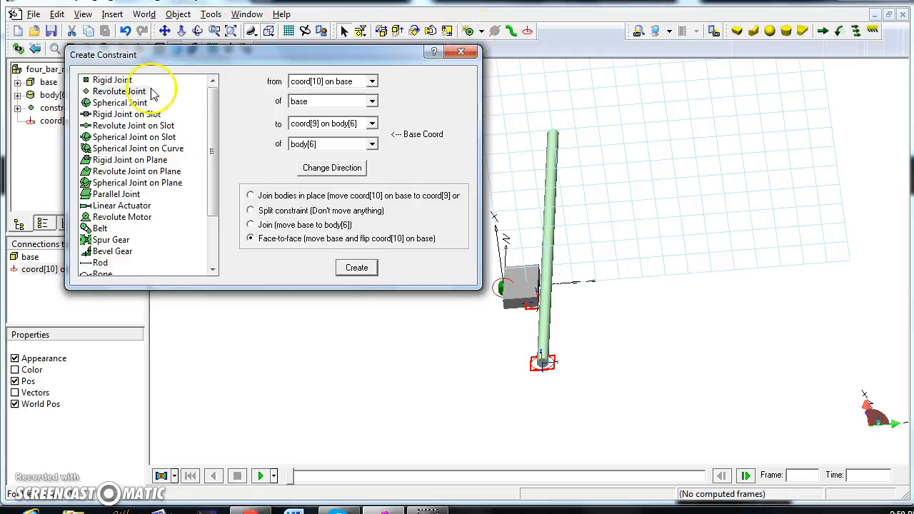
click(120, 92)
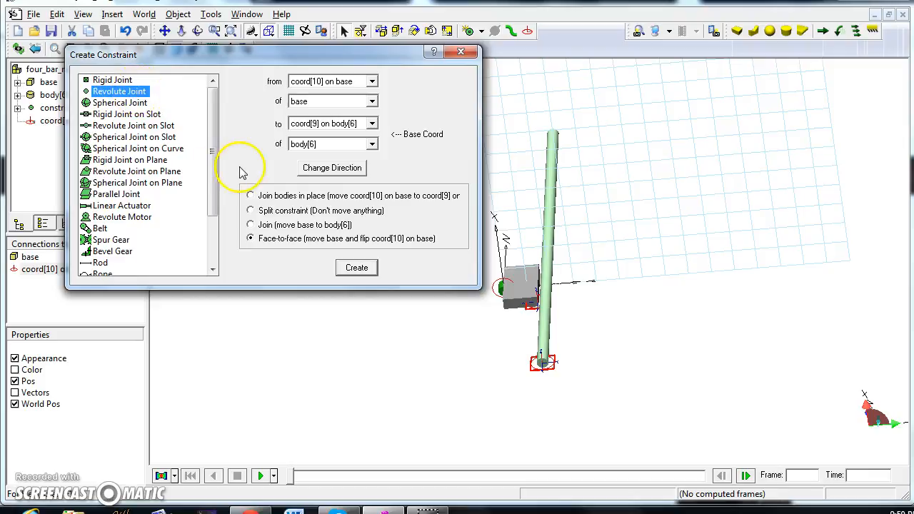
click(251, 226)
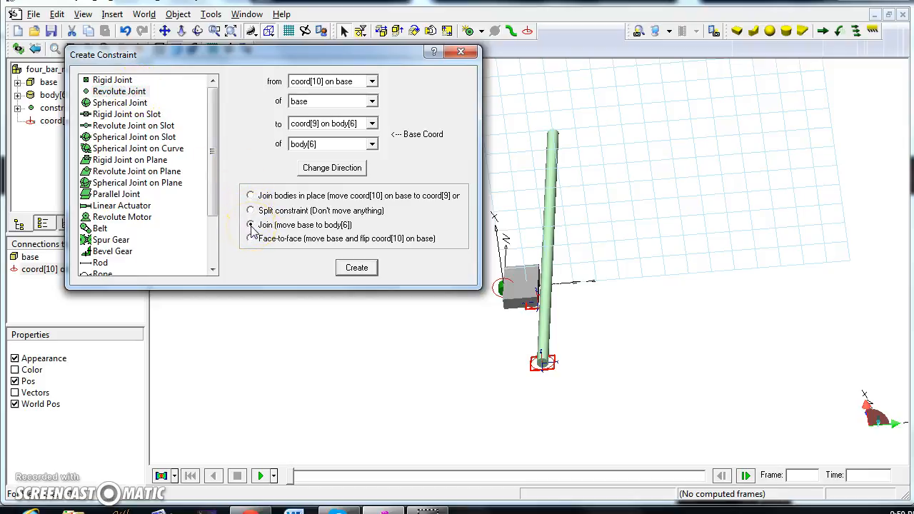
click(251, 224)
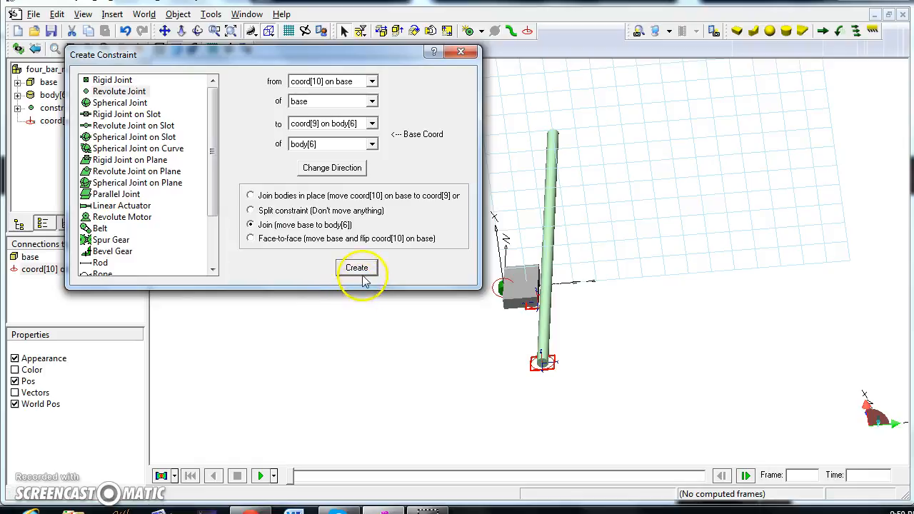
click(357, 267)
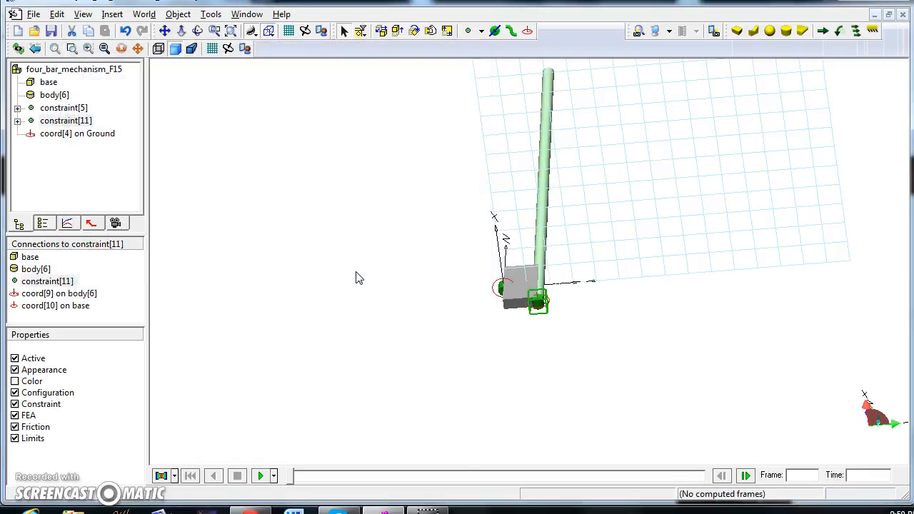
mouse_move(668, 306)
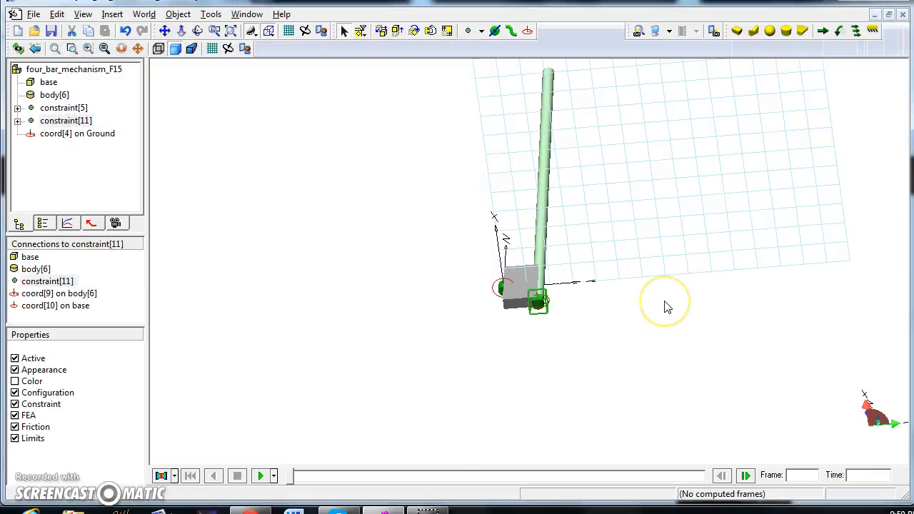
mouse_move(667, 309)
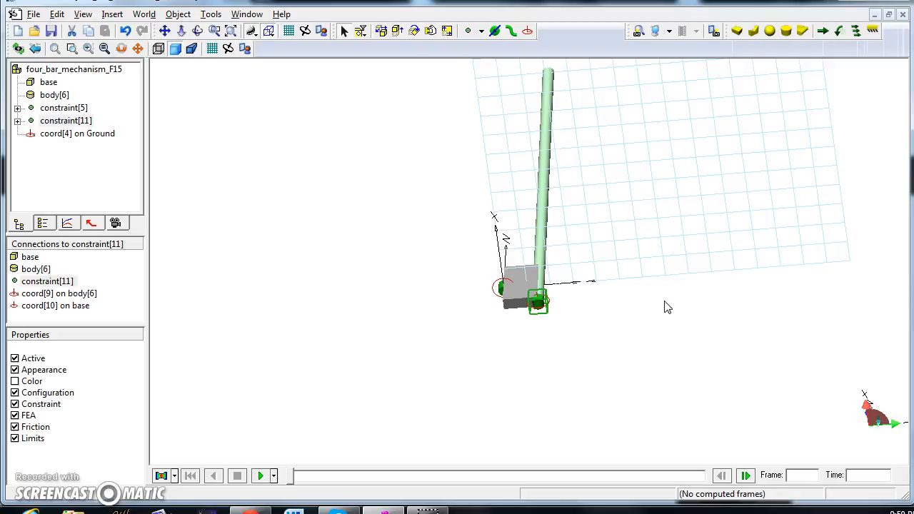